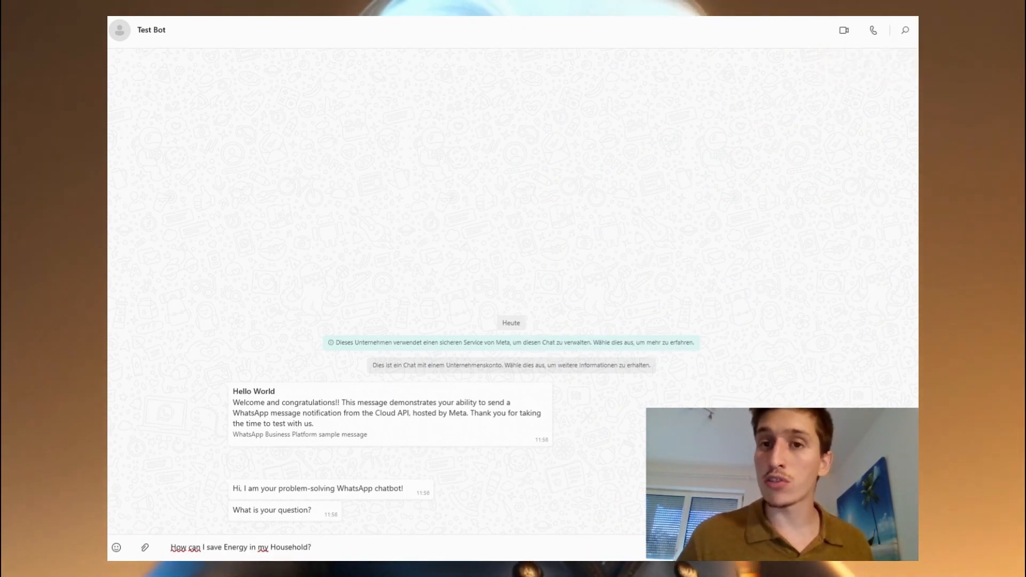
# - Send the typed household energy-saving question to the Test Bot chat in WhatsApp
pyautogui.press('Enter')
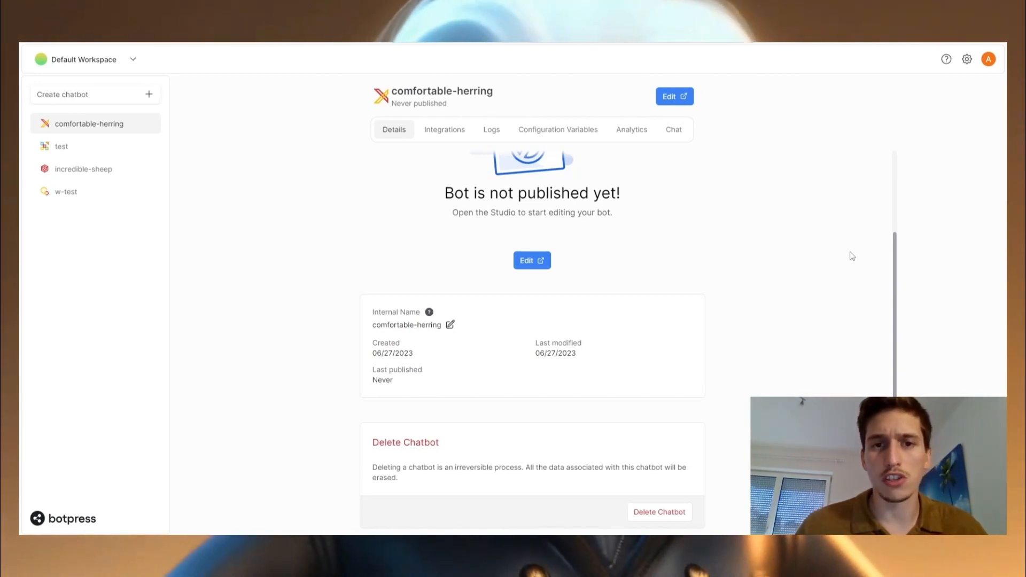
pyautogui.moveTo(885, 218)
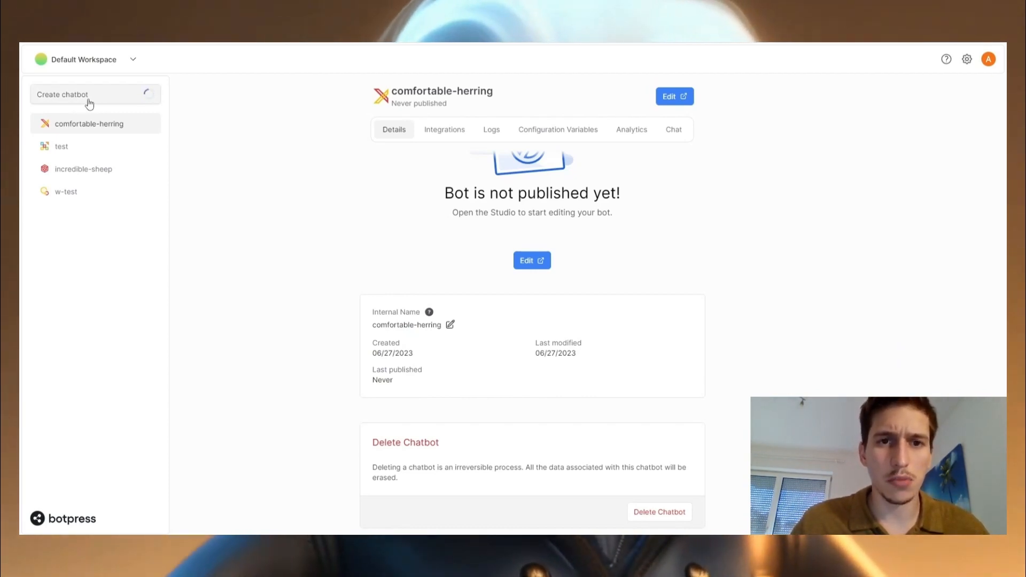
# - Create a new chatbot and open it in the Studio from the Congratulations dialog
pyautogui.click(85, 96)
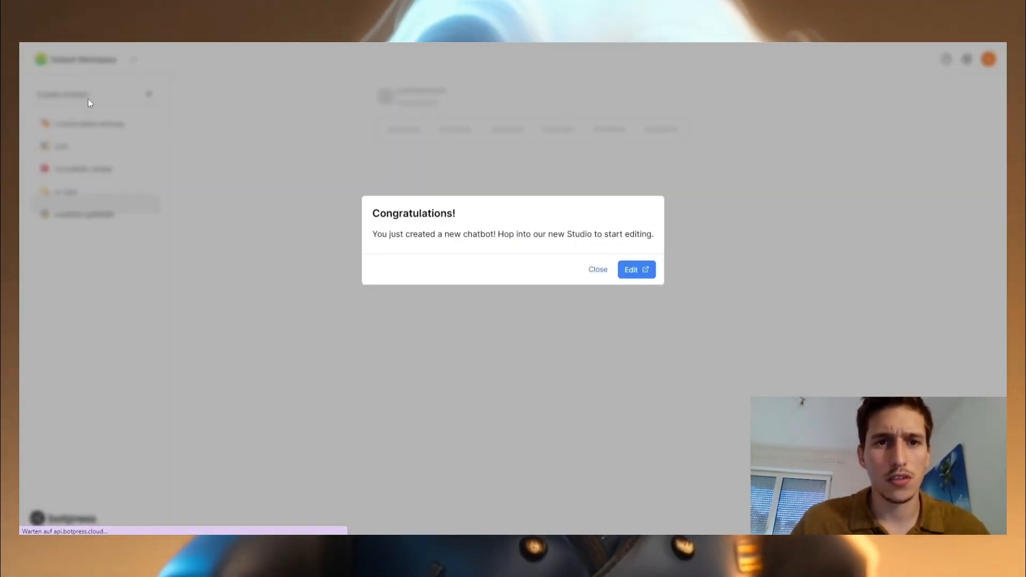
pyautogui.click(637, 269)
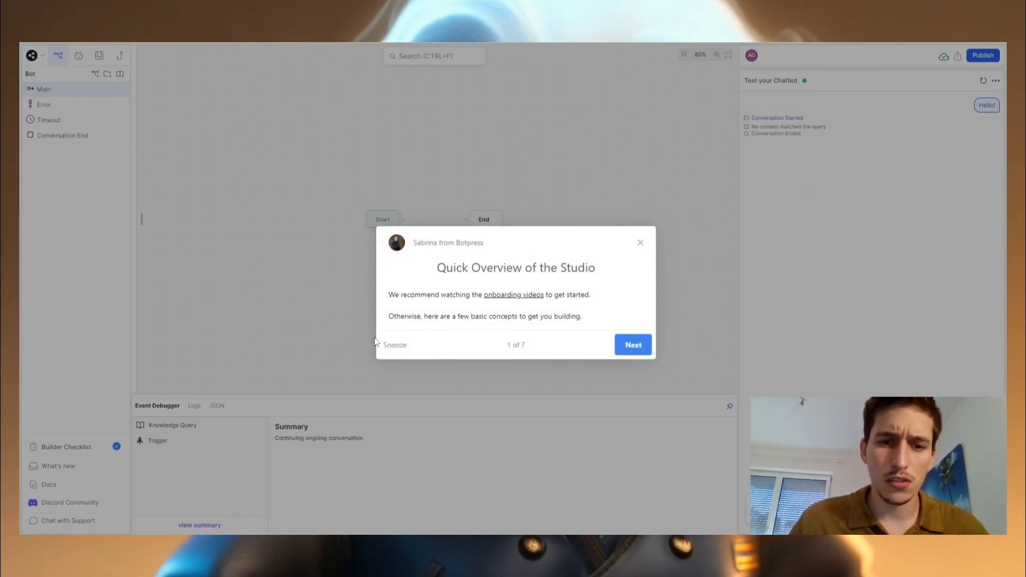
# - Add the text card 'Hi, I am your problem-solving WhatsApp chatbot!' to node Standard1
pyautogui.click(640, 243)
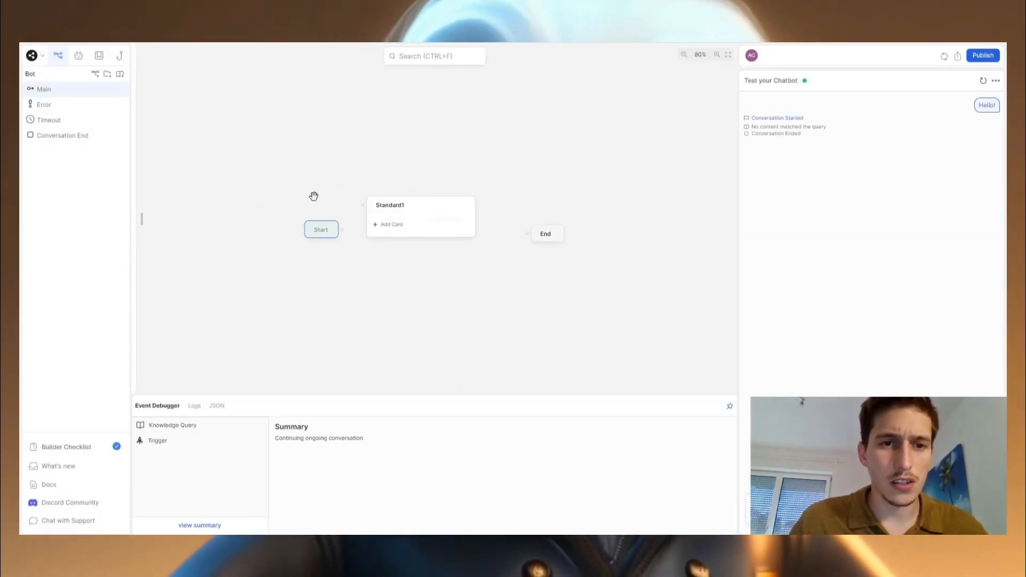
pyautogui.click(390, 224)
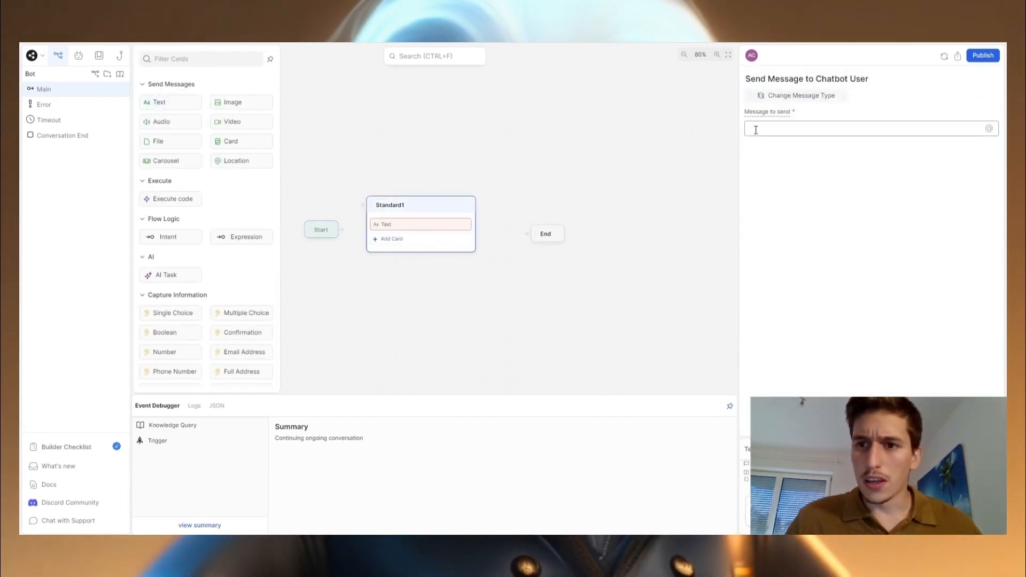
pyautogui.write('Hi, I am your problem-solving WhatsApp chatbot!')
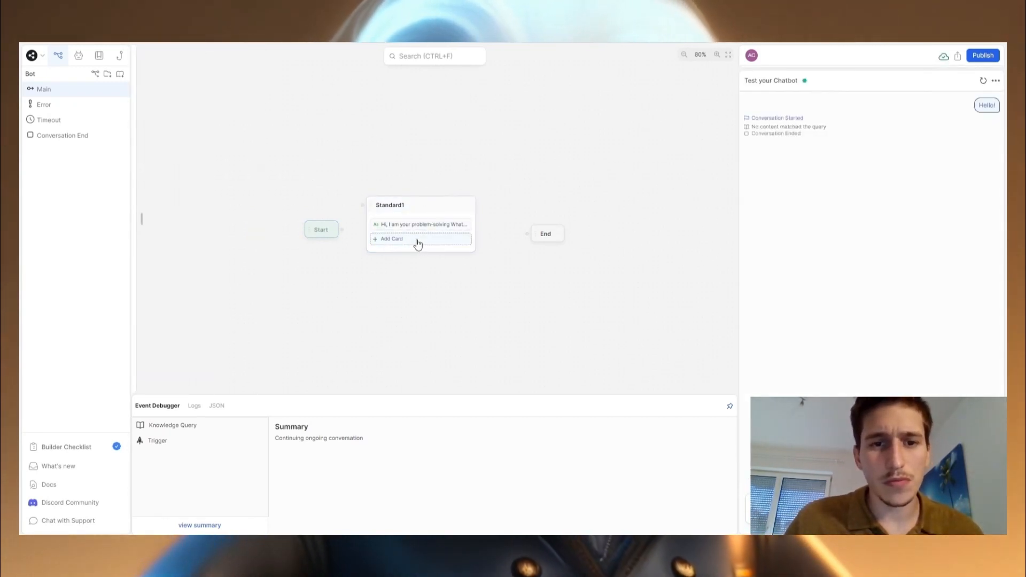
# - Add a Raw Input card asking 'What is your question?' and store the reply in the new variable 'question'
pyautogui.click(391, 239)
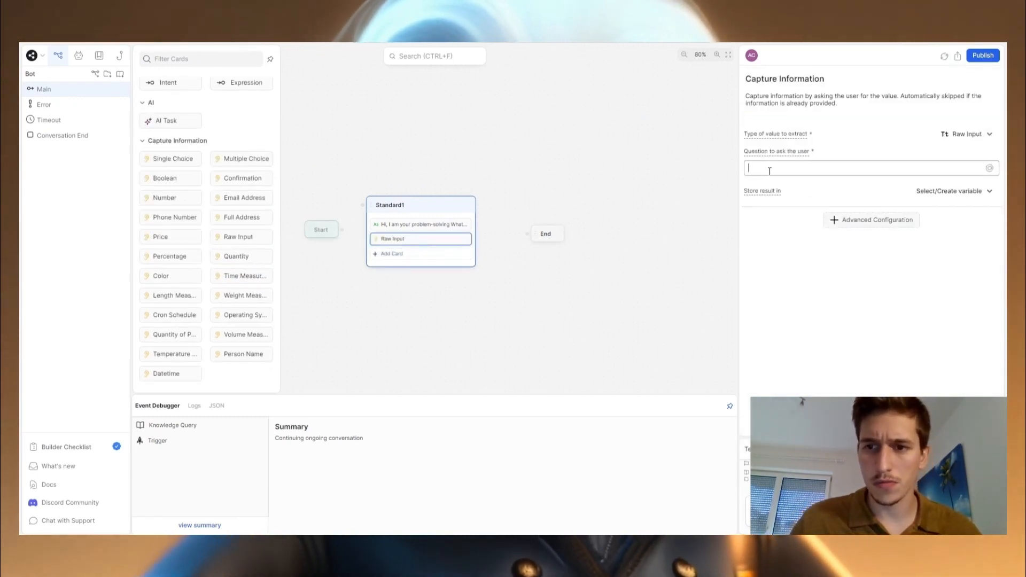
pyautogui.write('What')
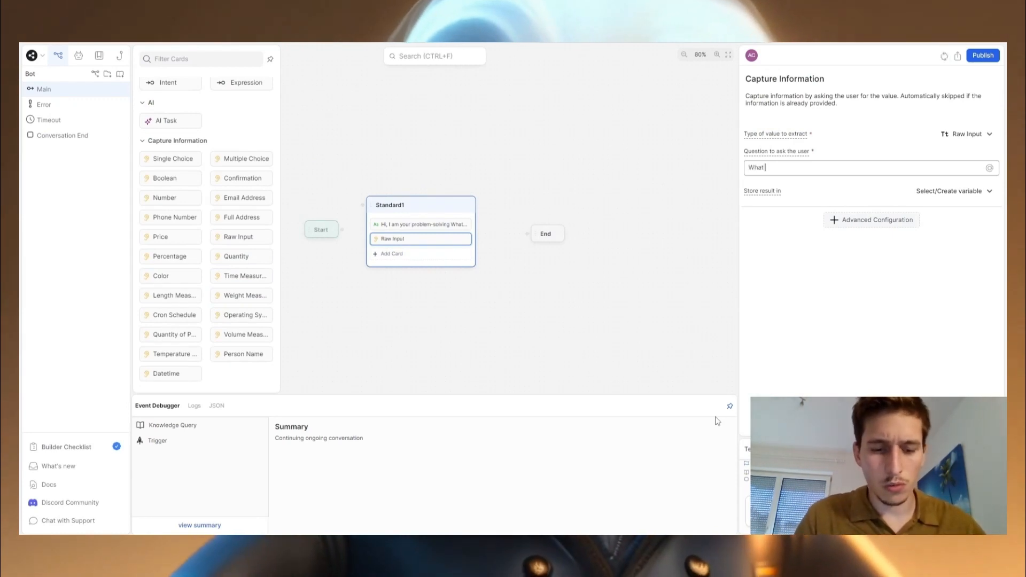
pyautogui.write('is your ques')
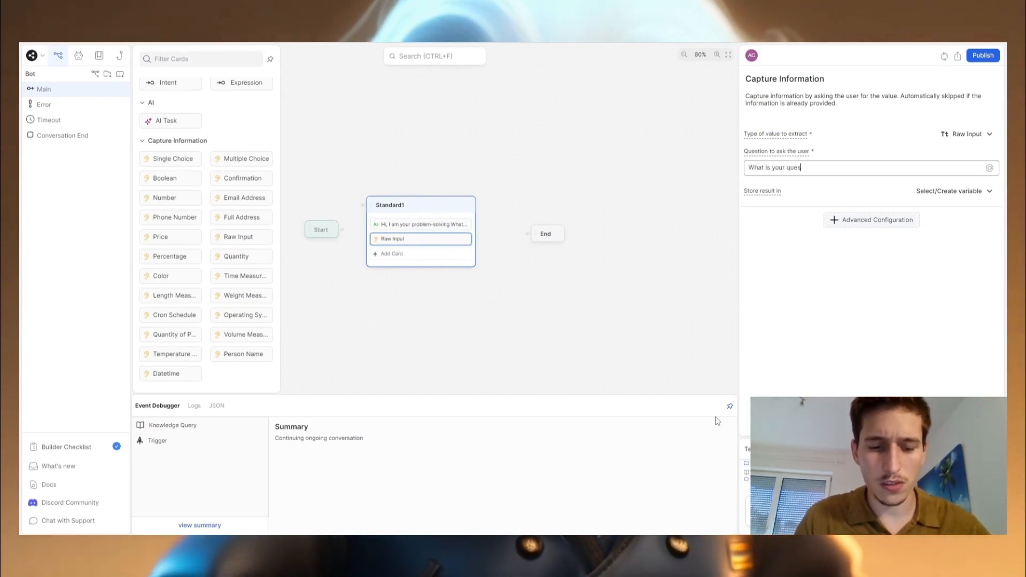
pyautogui.write('tion?')
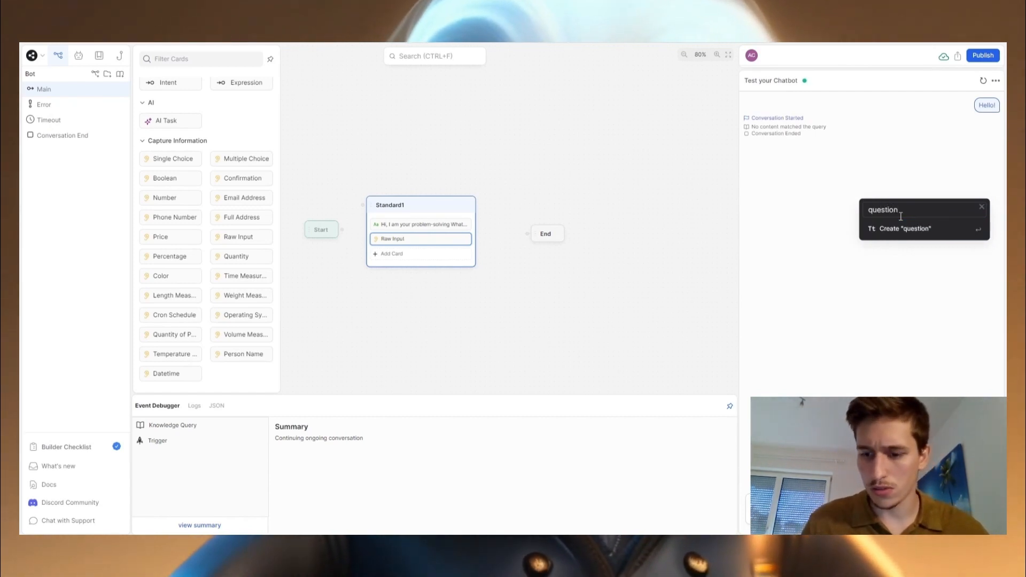
pyautogui.click(901, 229)
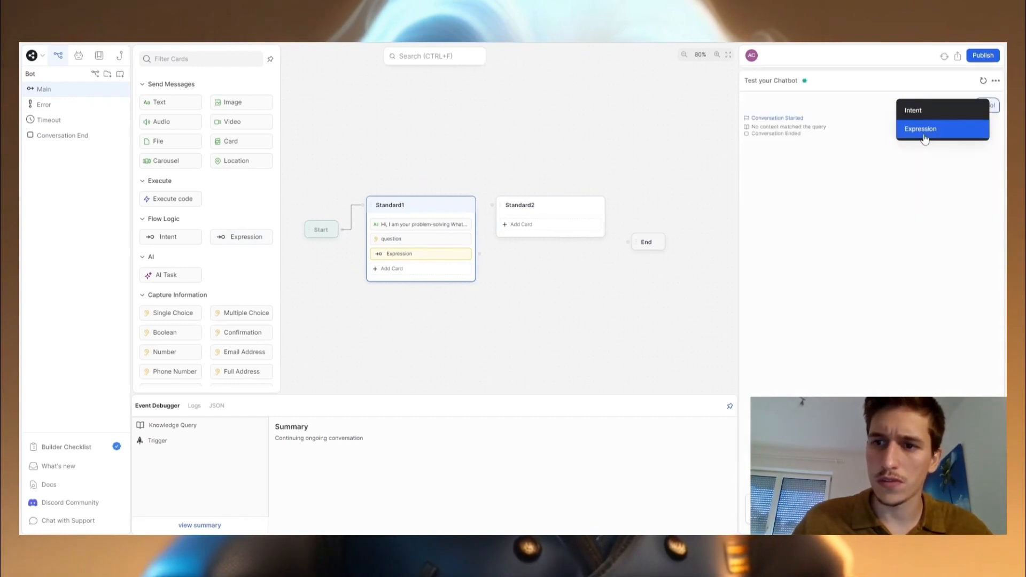
# - Give Standard1 an 'always' expression transition linking to the new Standard2 node
pyautogui.click(919, 129)
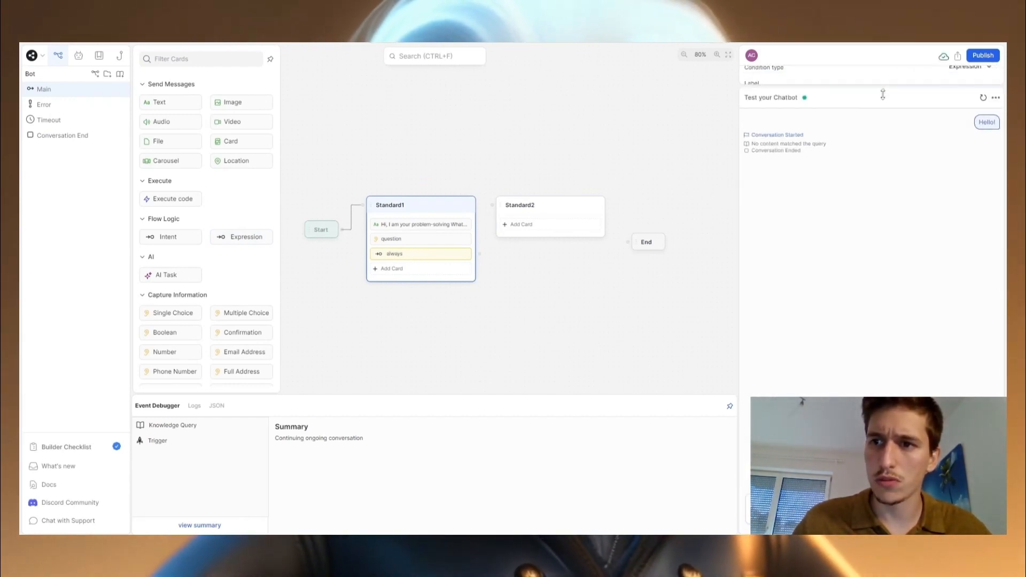
pyautogui.click(421, 253)
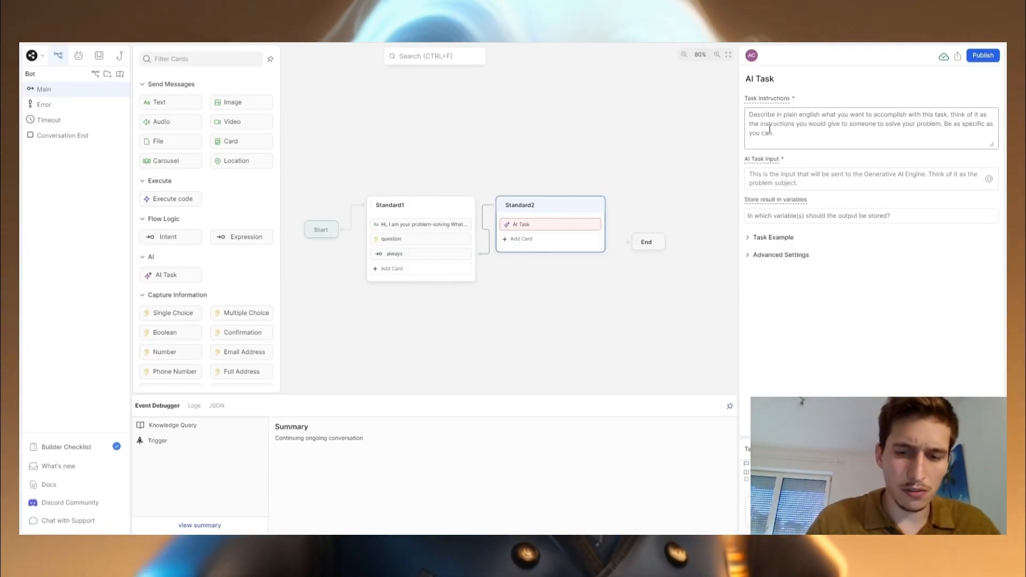
pyautogui.write('Solve the problem of the user using first principle thinking. The first step is to Identify and define your current assumptions. The second step should be to Break down the problem into its fundamental principles. The third step is to create a new solutions from scratch.')
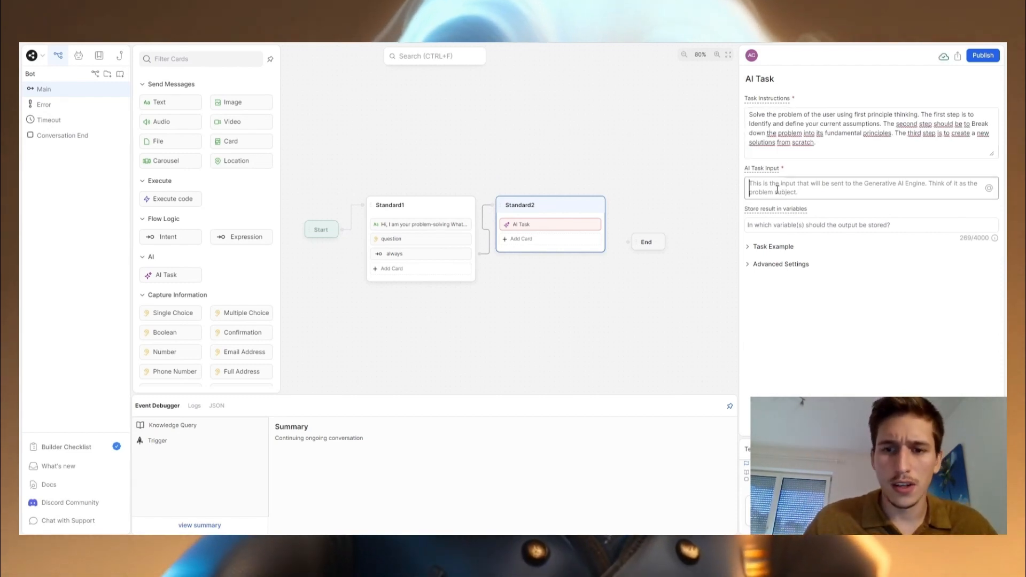
pyautogui.write('answer')
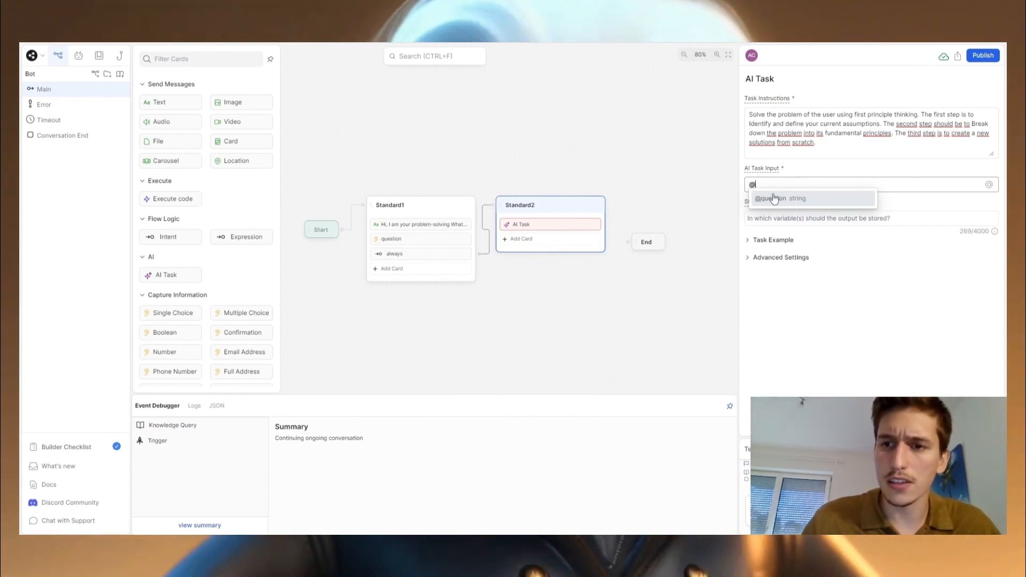
pyautogui.click(773, 198)
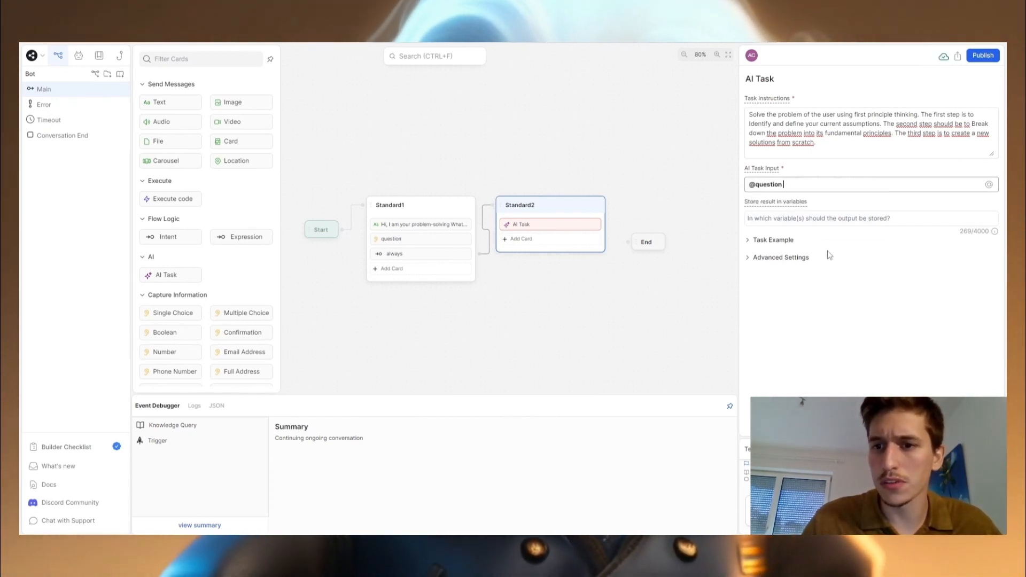
pyautogui.write('a')
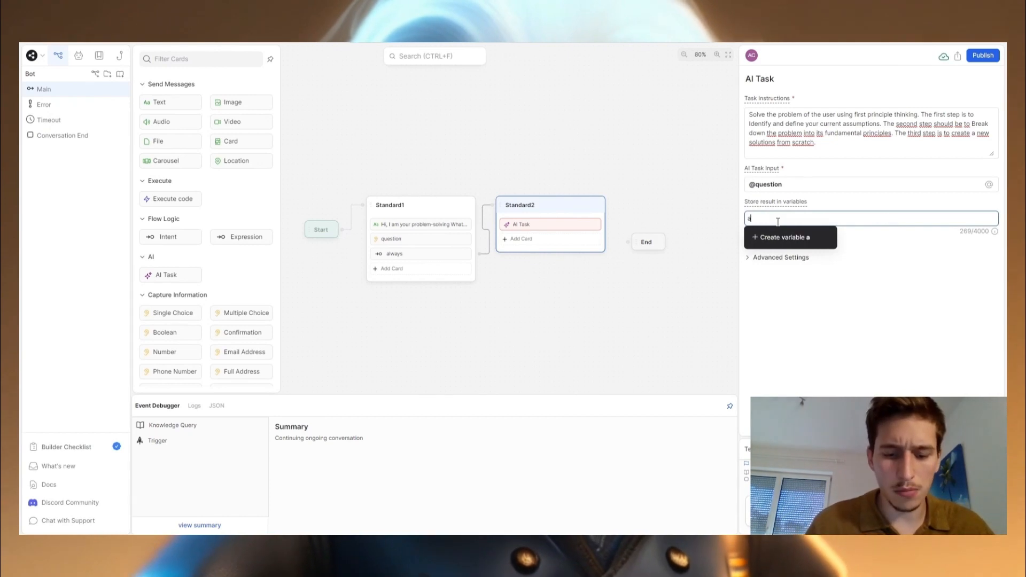
pyautogui.write('nswer')
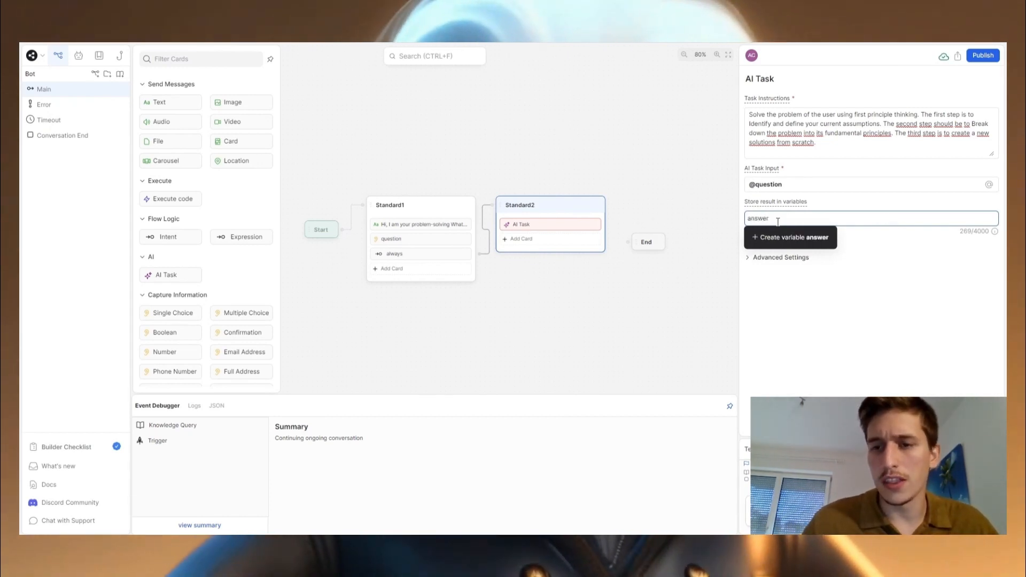
pyautogui.click(790, 237)
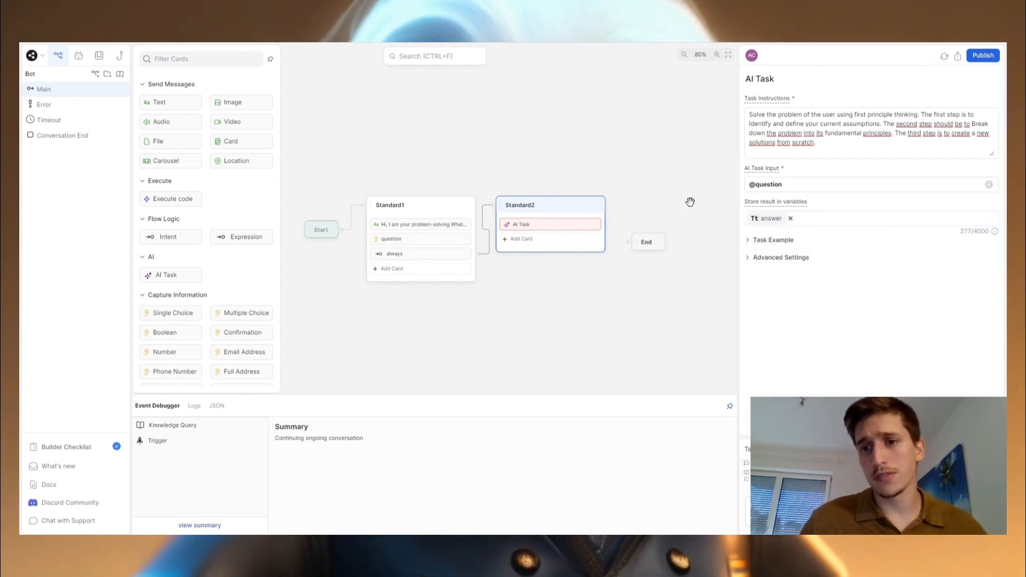
pyautogui.click(772, 240)
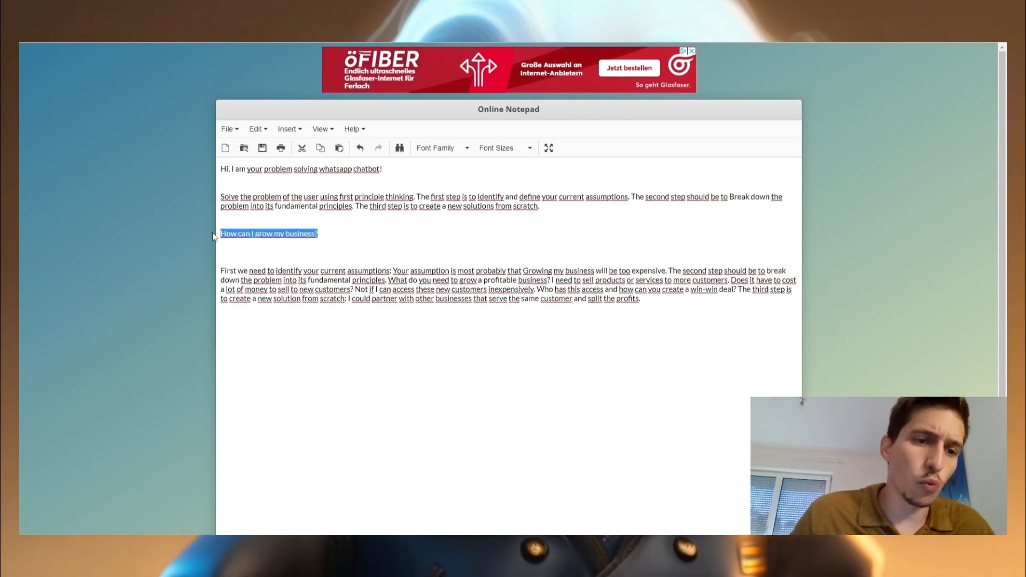
pyautogui.moveTo(164, 215)
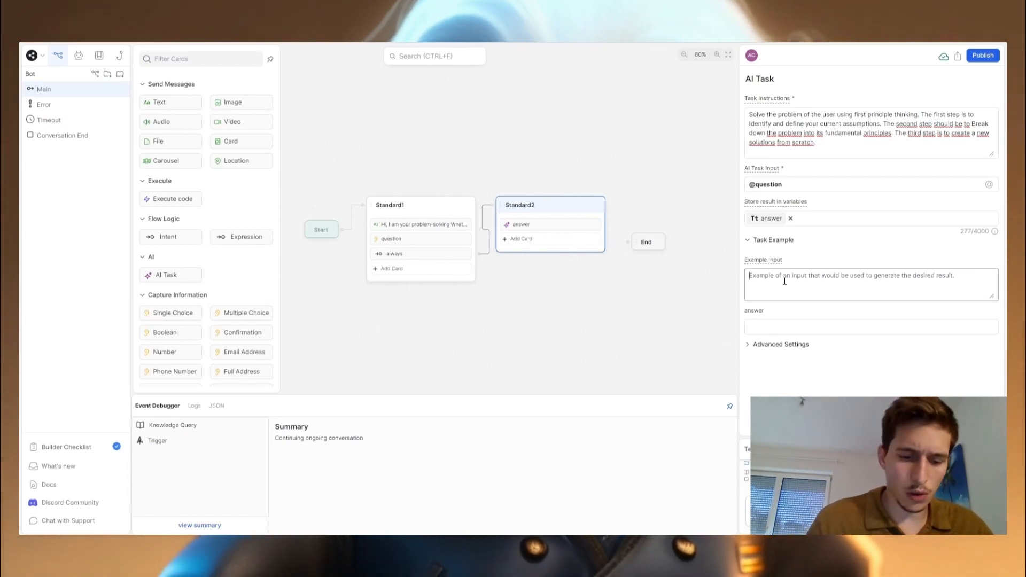
# - Enter 'How can I grow my business?' as the AI task's example input
pyautogui.write('How can I grow my business?')
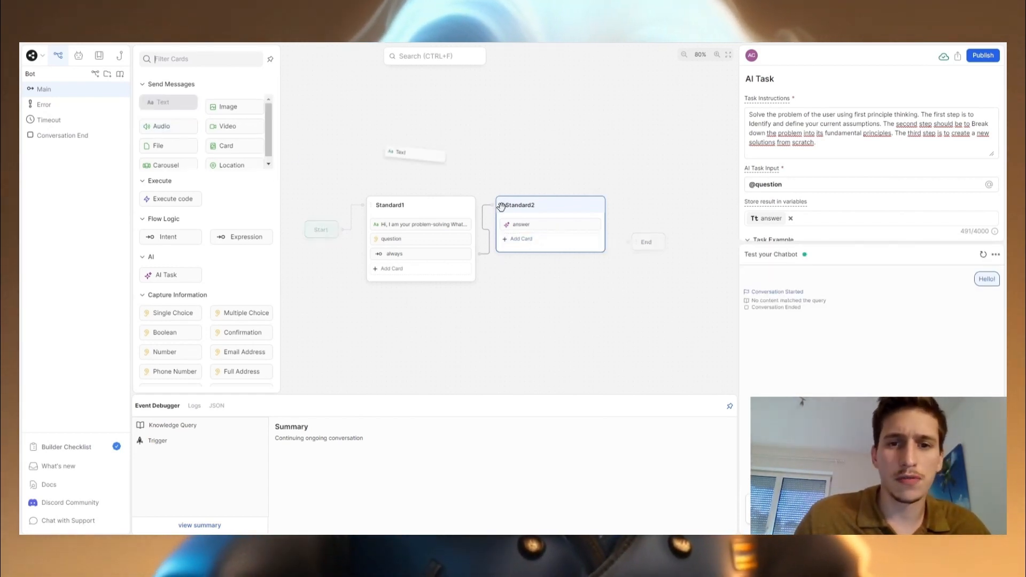
pyautogui.click(521, 239)
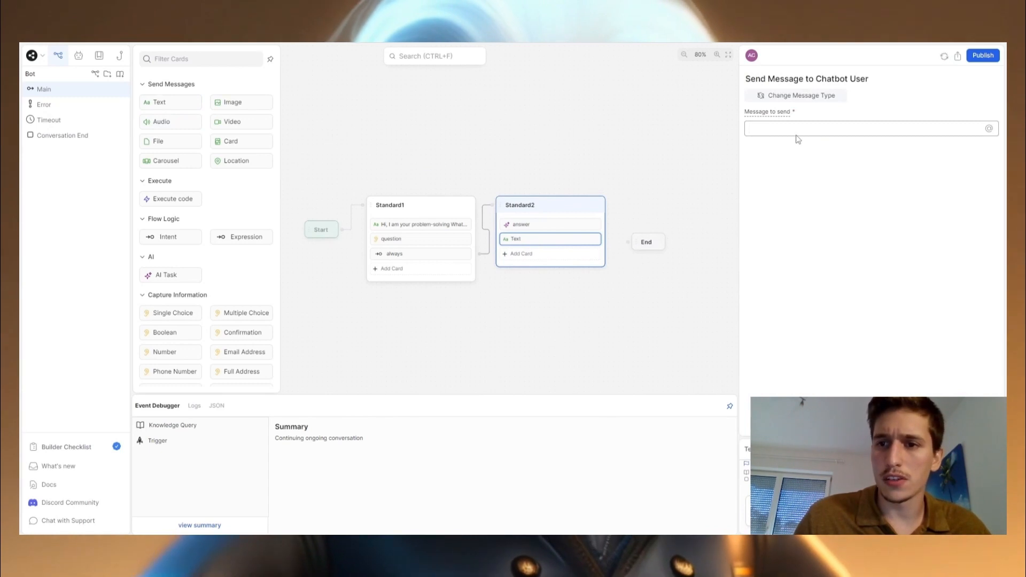
pyautogui.write('@')
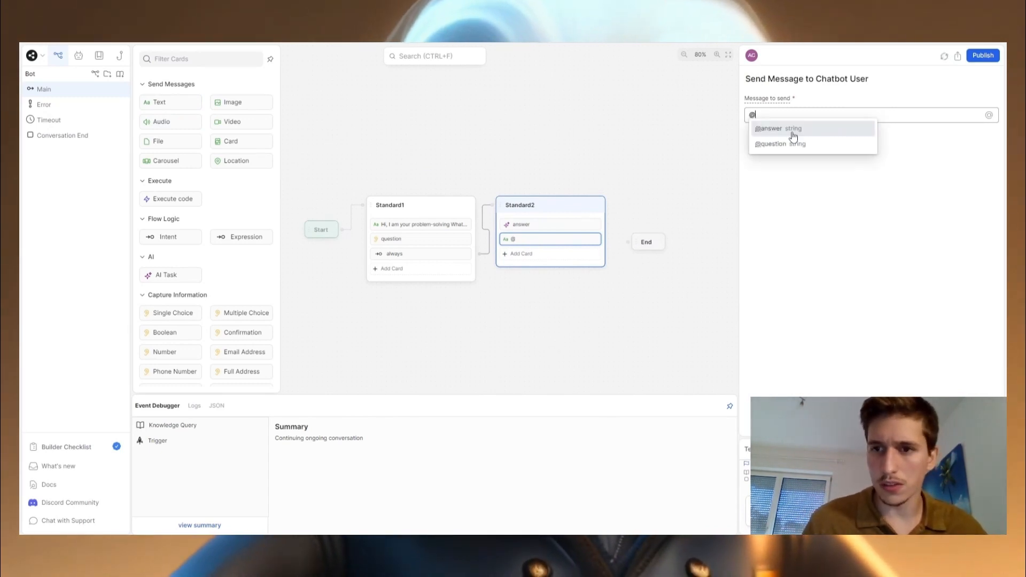
pyautogui.click(777, 129)
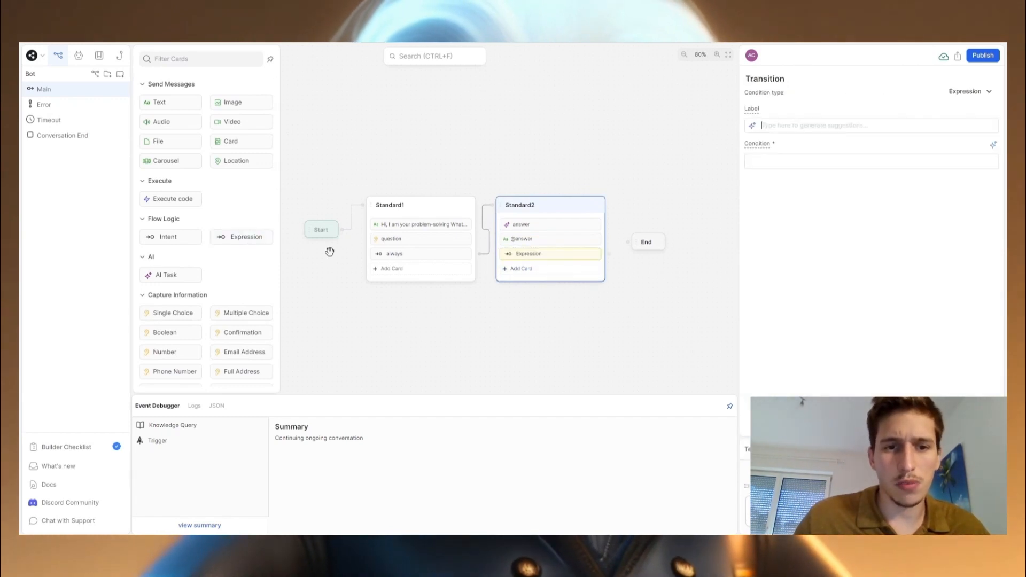
pyautogui.click(971, 91)
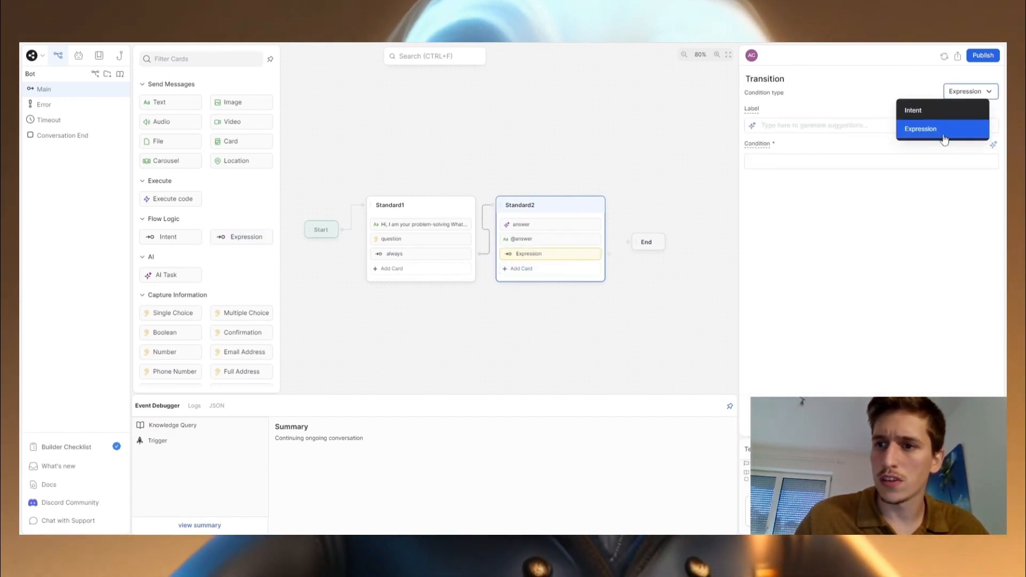
pyautogui.click(920, 129)
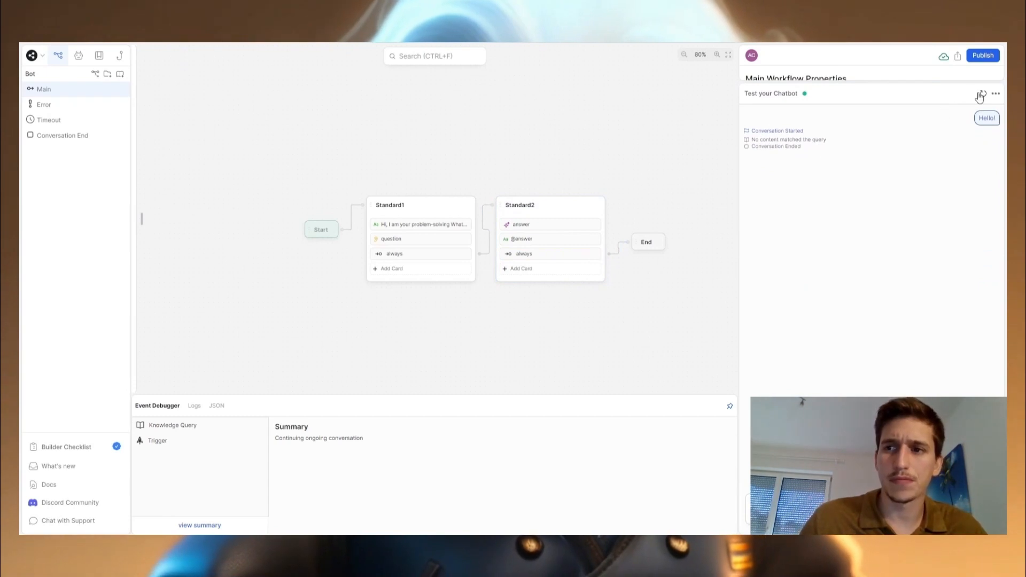
pyautogui.click(979, 95)
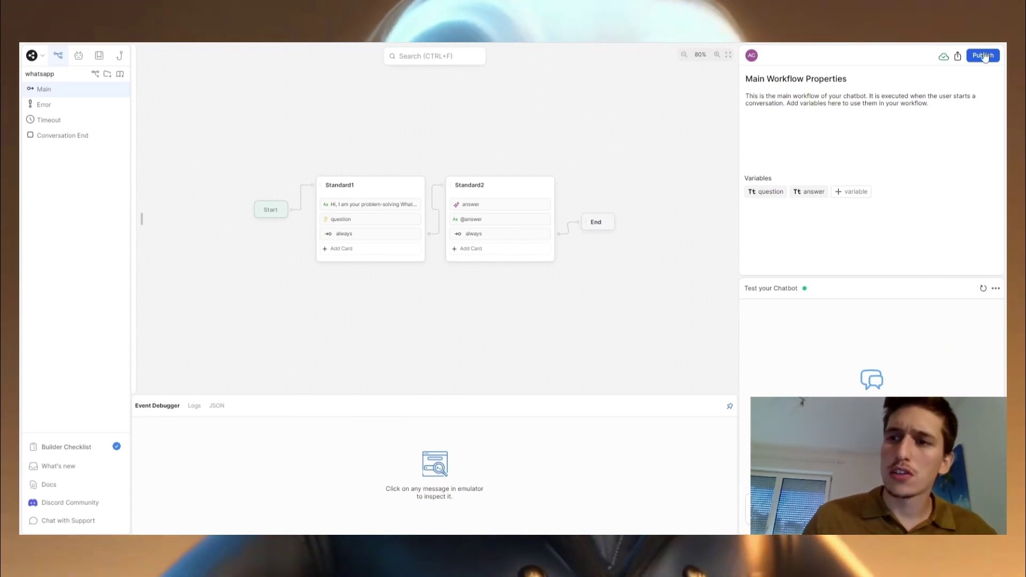
# - Publish the whatsapp chatbot and go back to its dashboard overview
pyautogui.click(982, 55)
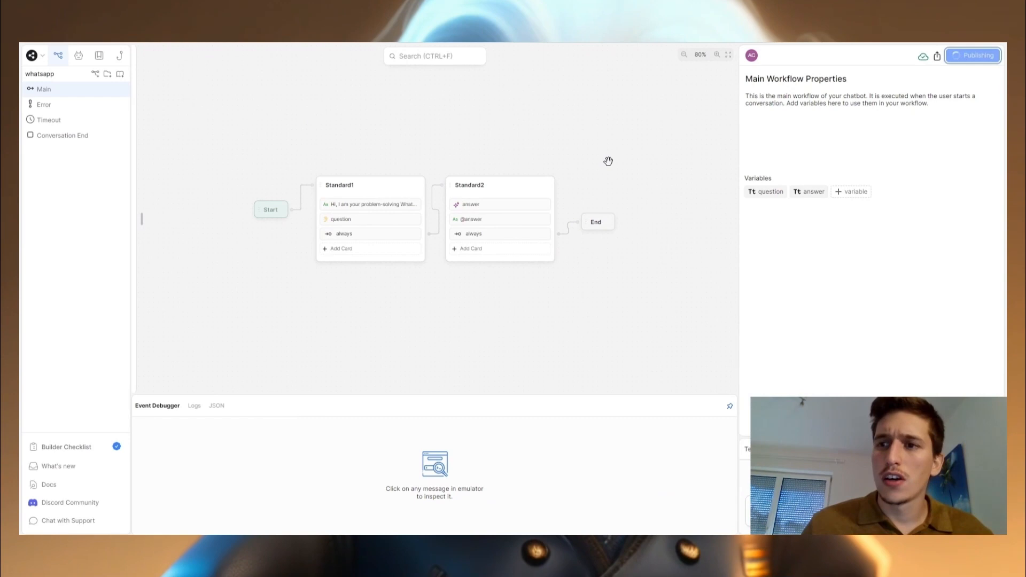
pyautogui.moveTo(647, 164)
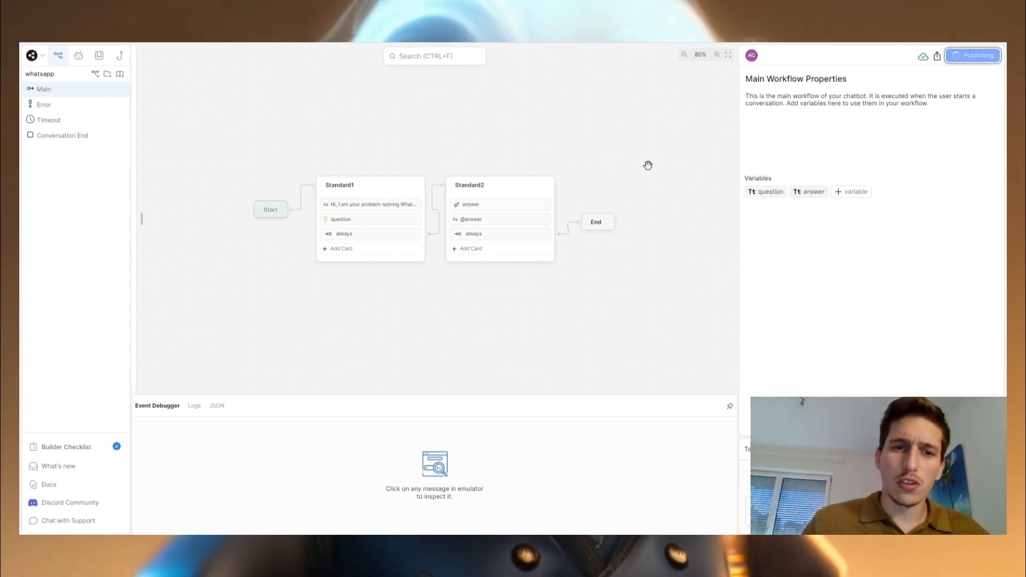
pyautogui.click(981, 55)
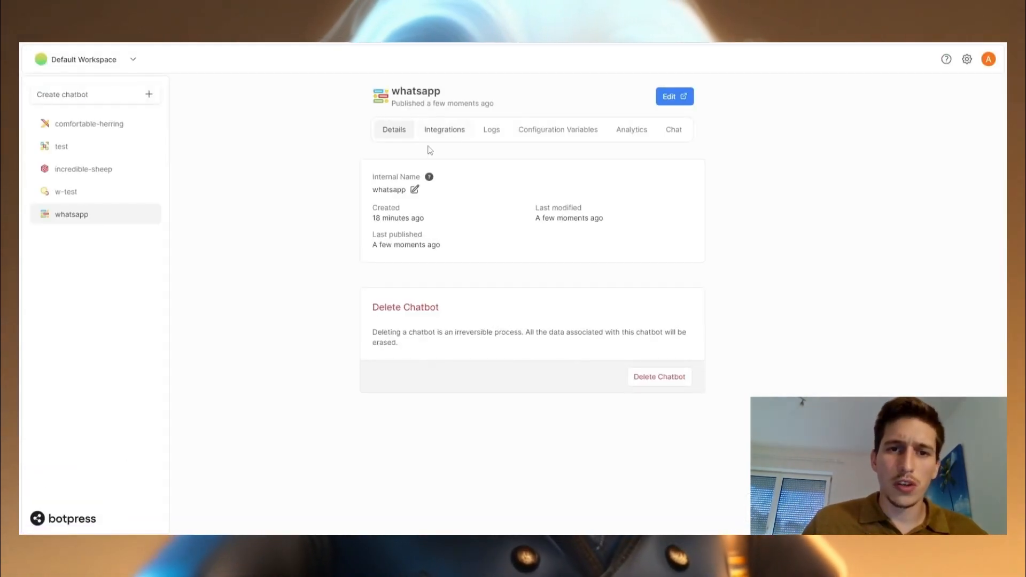
# - Find WhatsApp in the integrations hub, install it, and go to the whatsapp bot's integration settings
pyautogui.doubleClick(386, 189)
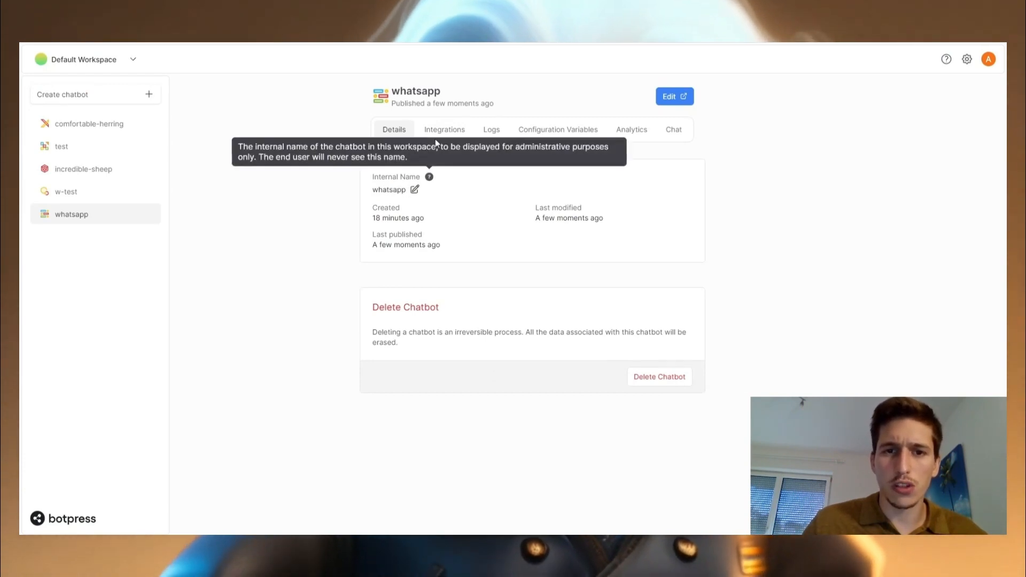
pyautogui.click(444, 130)
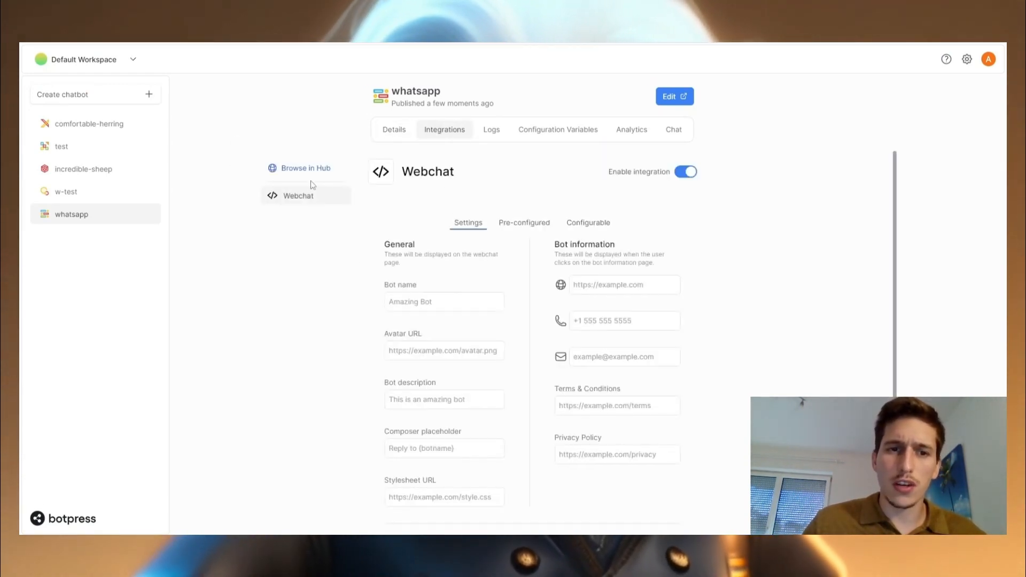
pyautogui.click(305, 168)
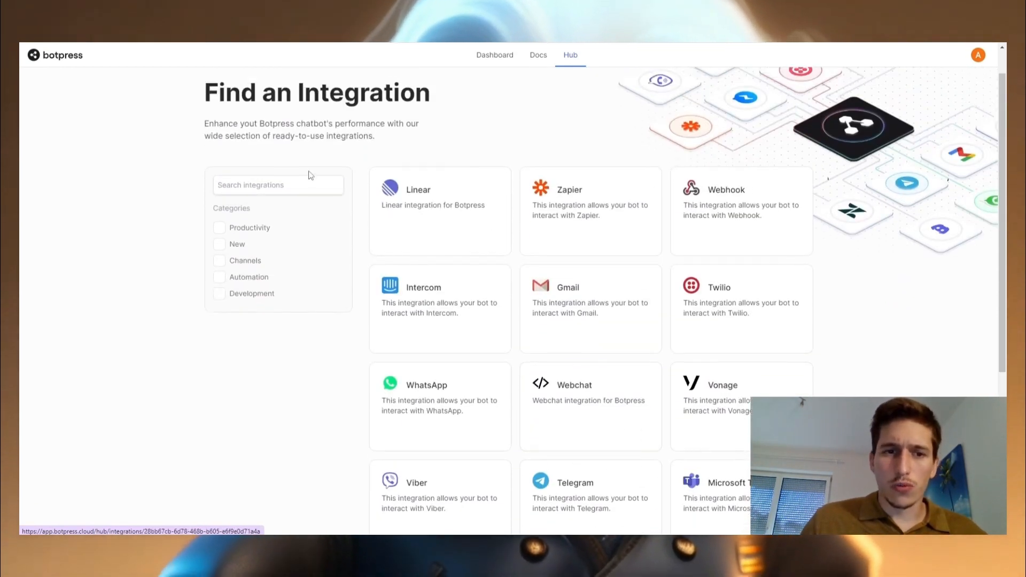
pyautogui.write('whats')
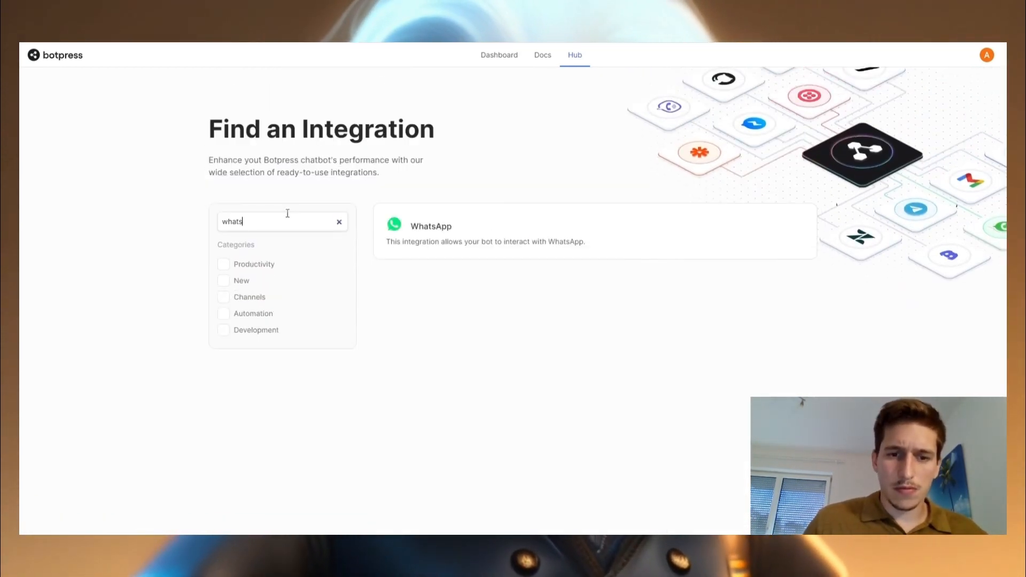
pyautogui.click(431, 226)
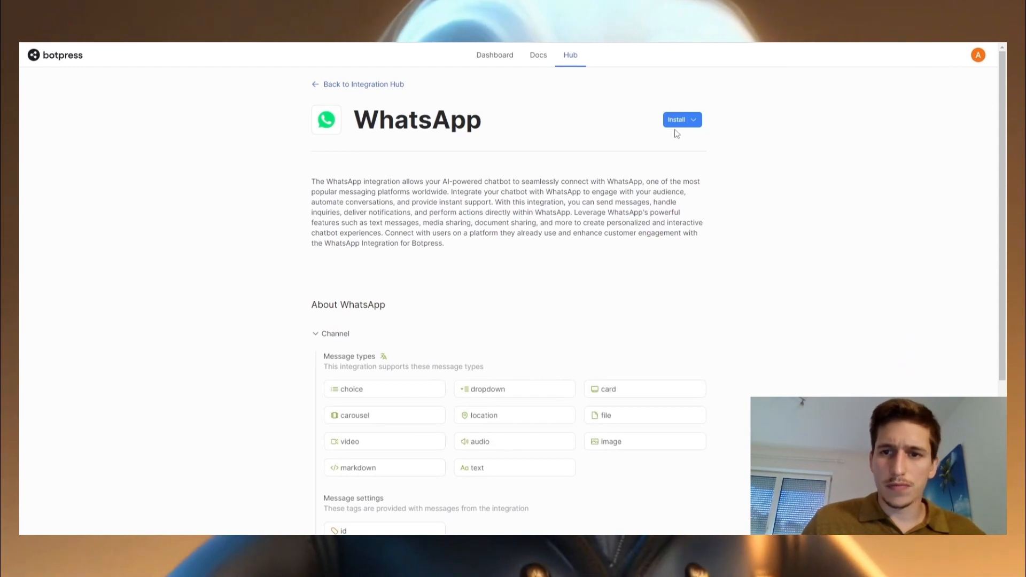
pyautogui.click(676, 120)
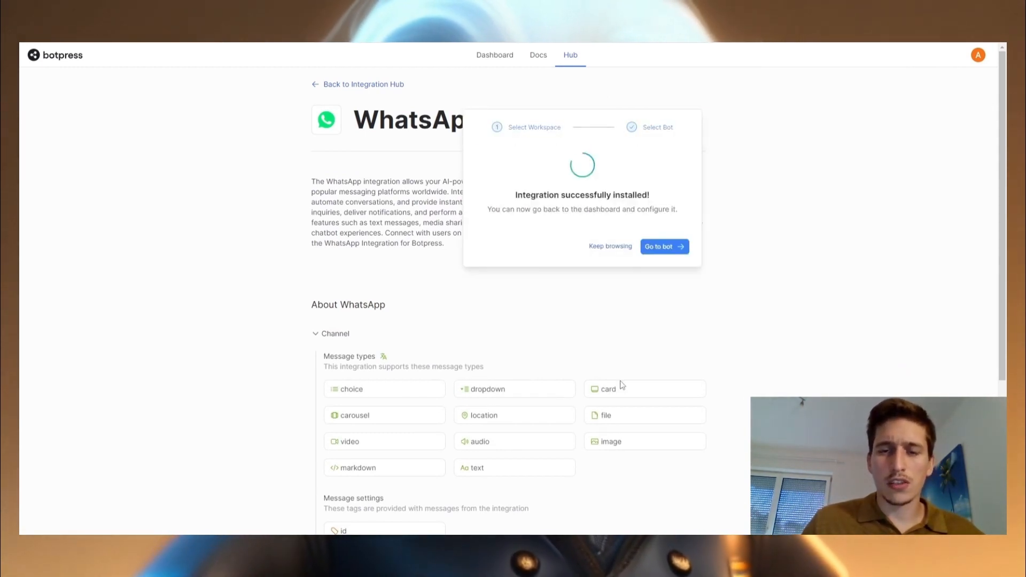
pyautogui.click(664, 247)
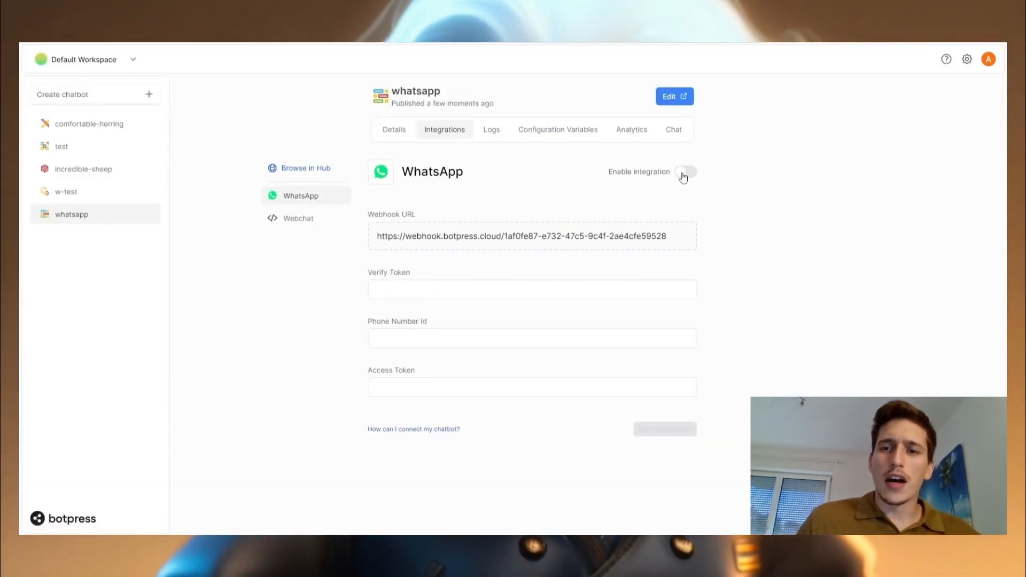
pyautogui.click(685, 171)
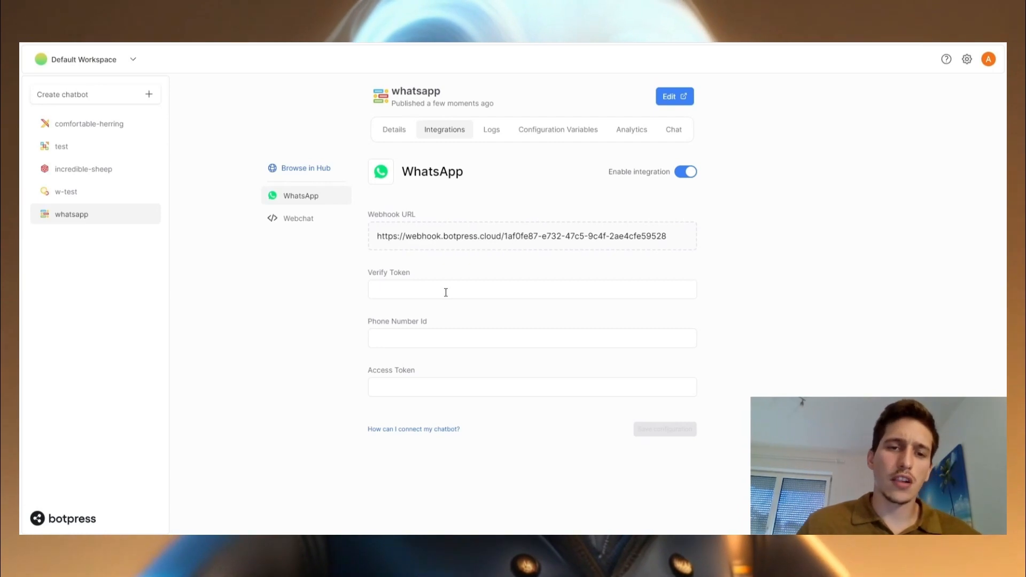
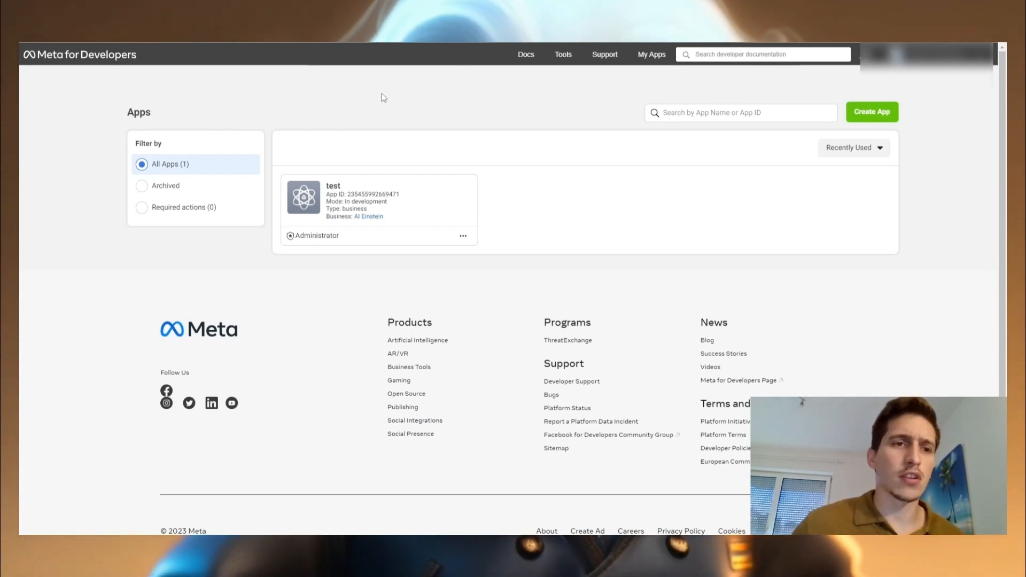
pyautogui.click(872, 112)
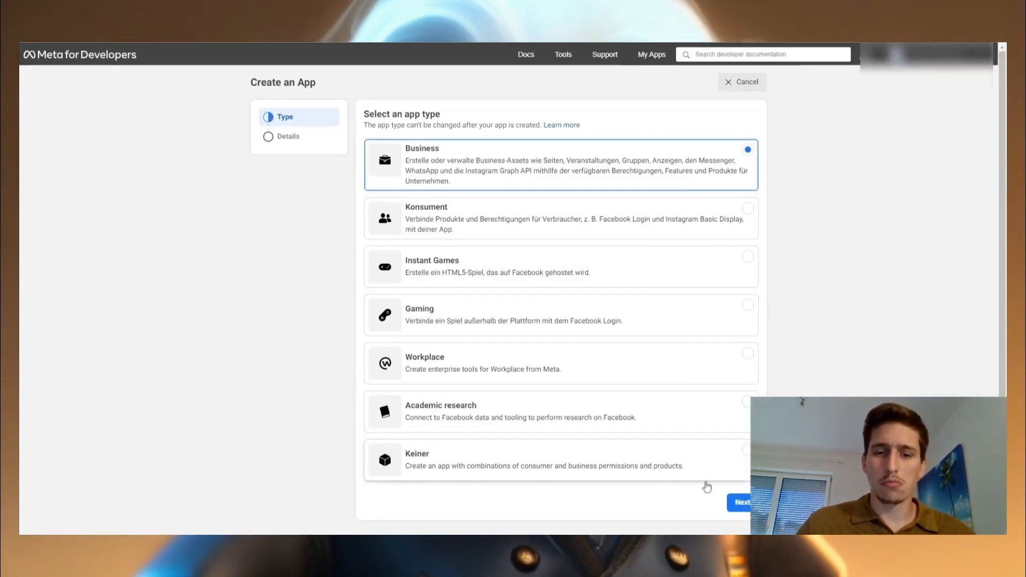
# - Create a Business-type Meta for Developers app named 'botpress'
pyautogui.click(743, 502)
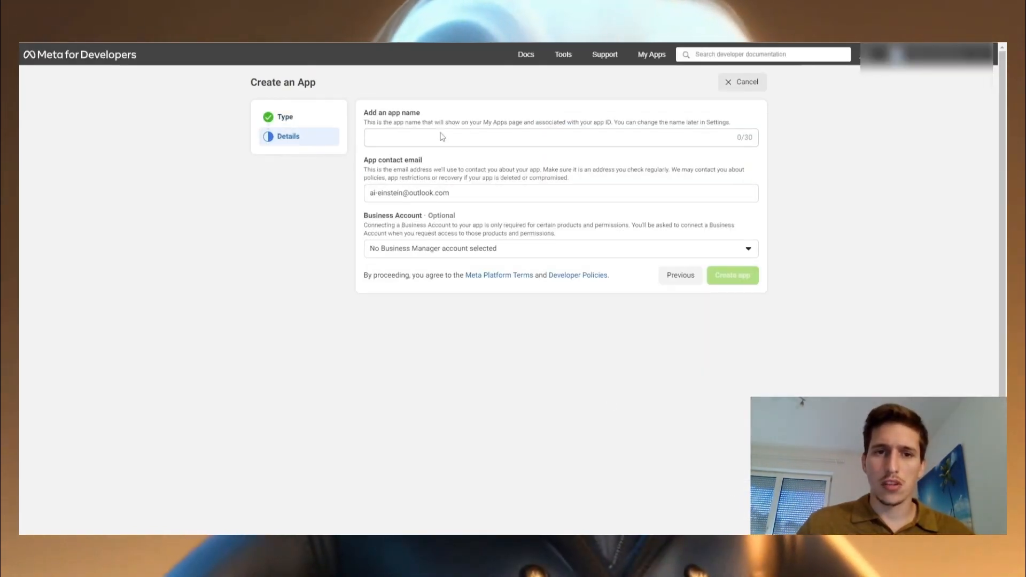
pyautogui.write('botpr')
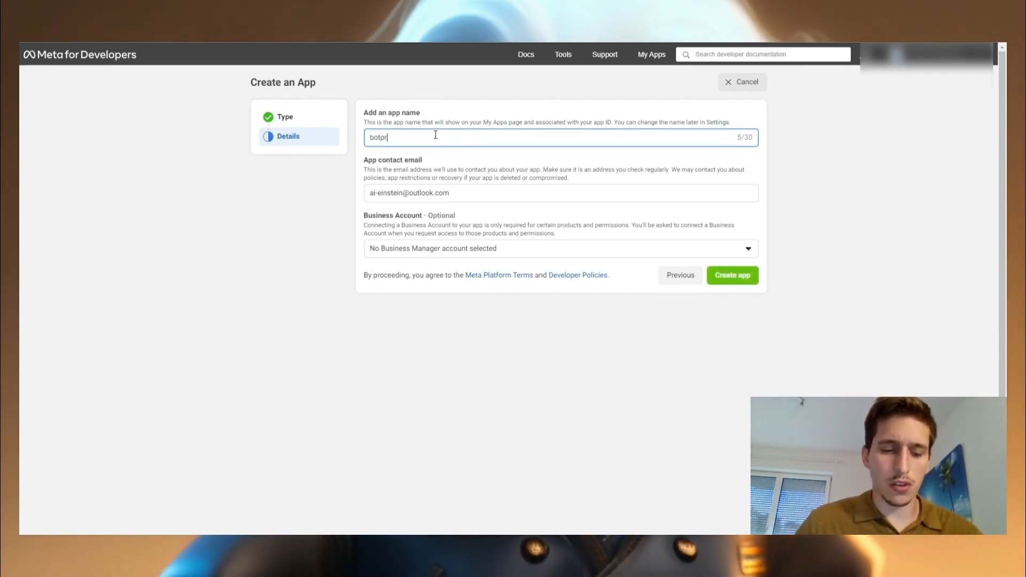
pyautogui.click(732, 275)
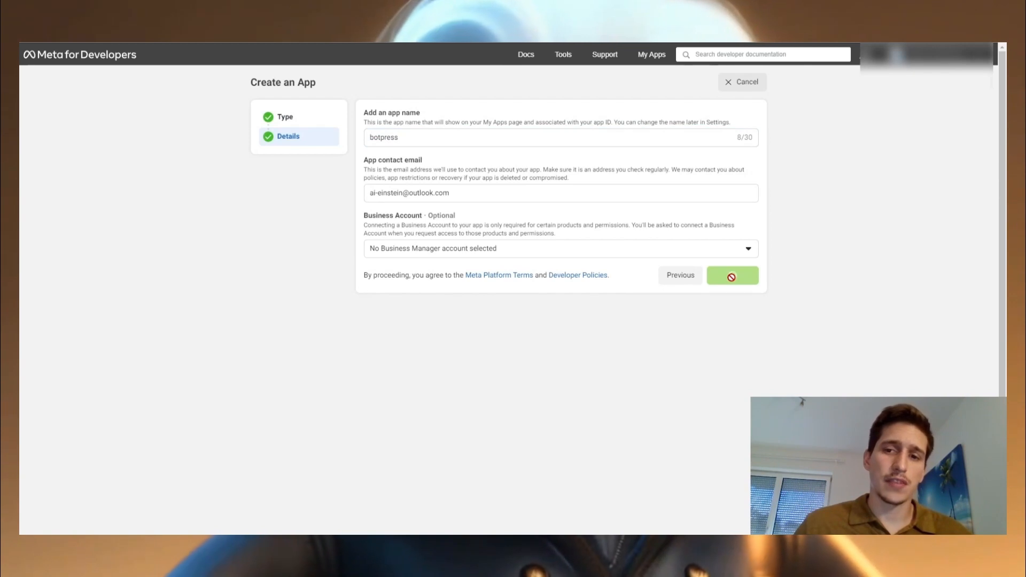
pyautogui.click(731, 275)
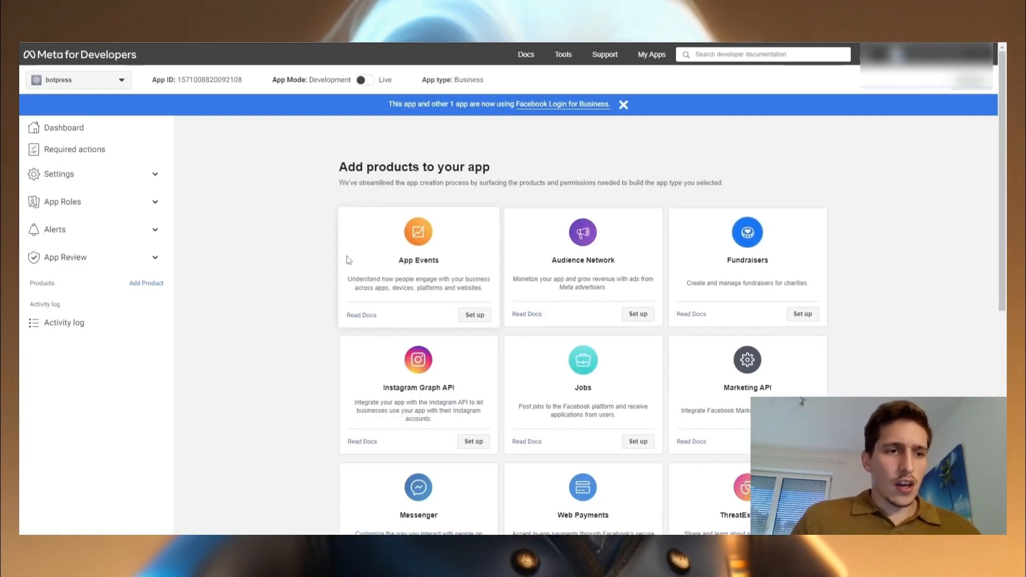
# - Add the WhatsApp product to the botpress app
pyautogui.scroll(-3)
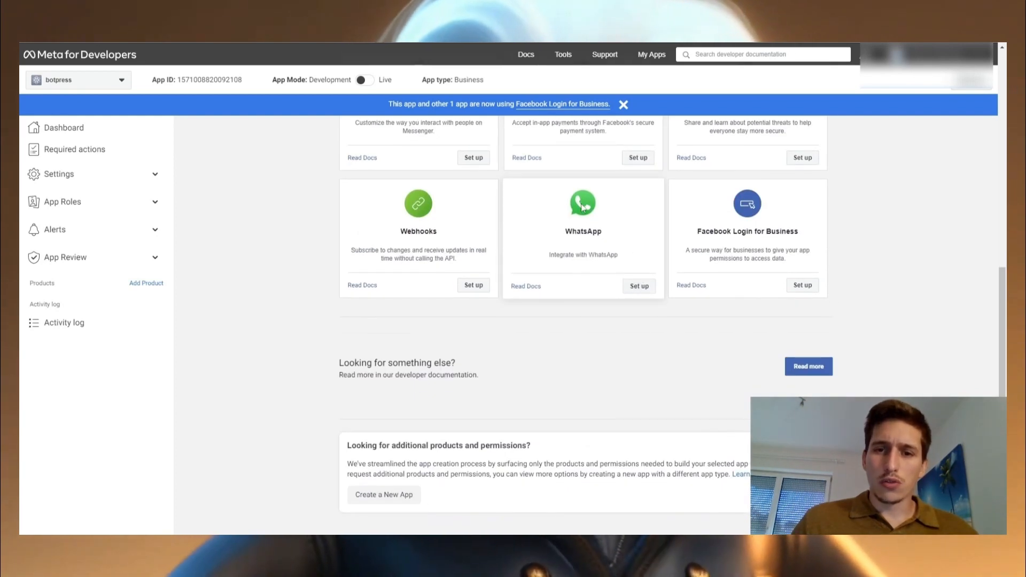
pyautogui.moveTo(639, 286)
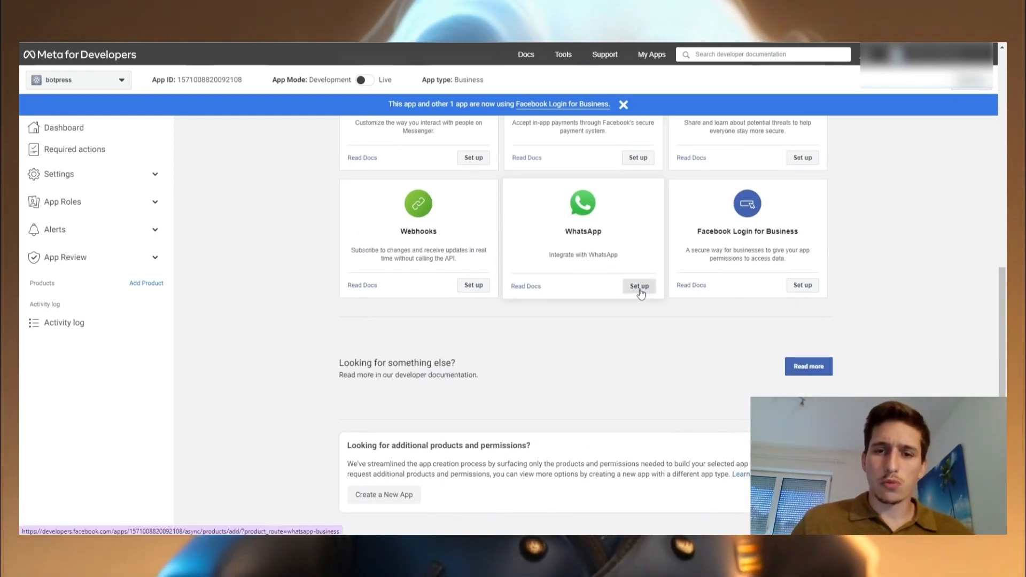
pyautogui.click(638, 286)
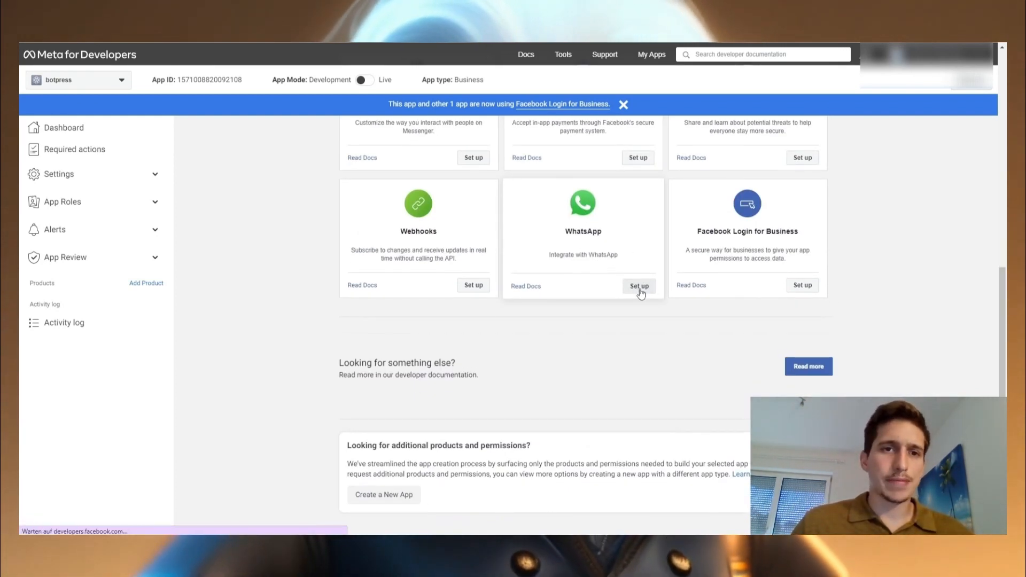
pyautogui.click(639, 286)
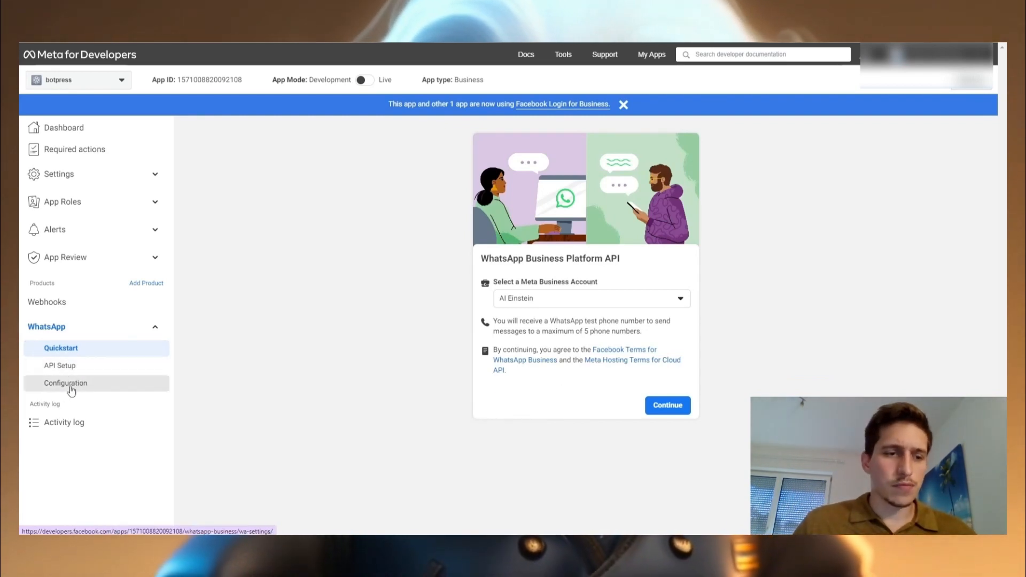
# - Open WhatsApp API Setup and accept the WhatsApp Business Platform setup
pyautogui.click(59, 365)
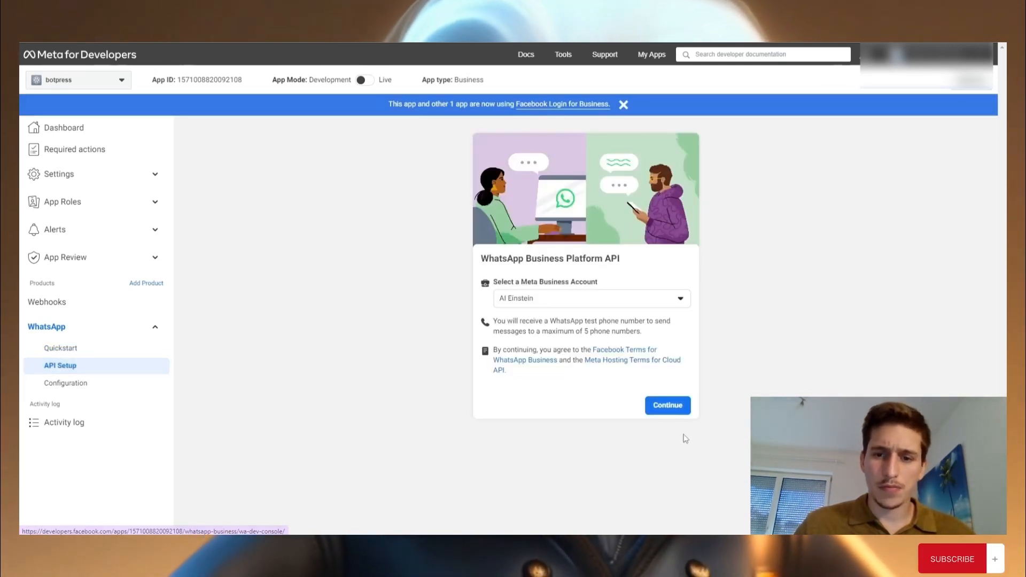
pyautogui.click(667, 405)
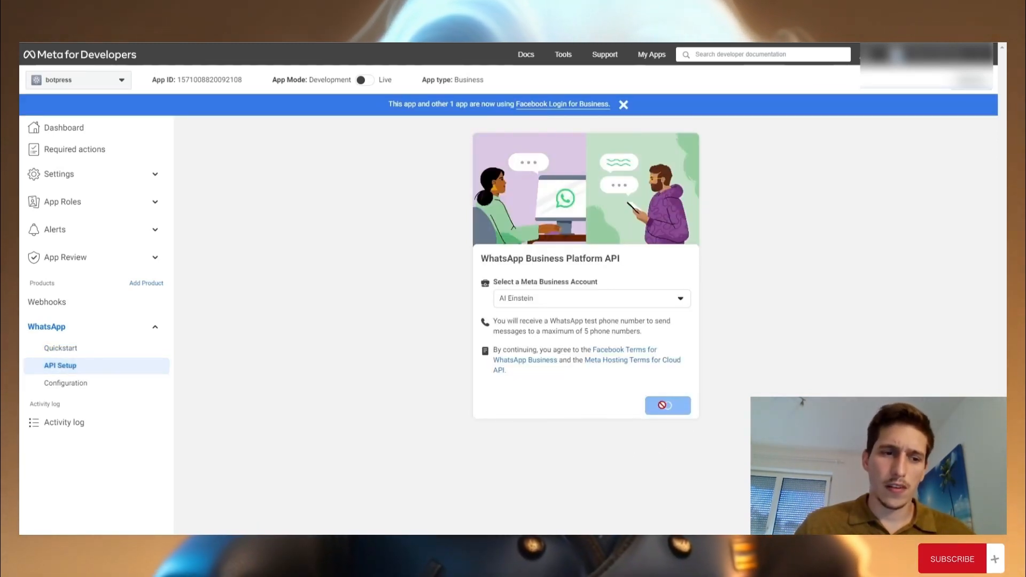
pyautogui.click(667, 405)
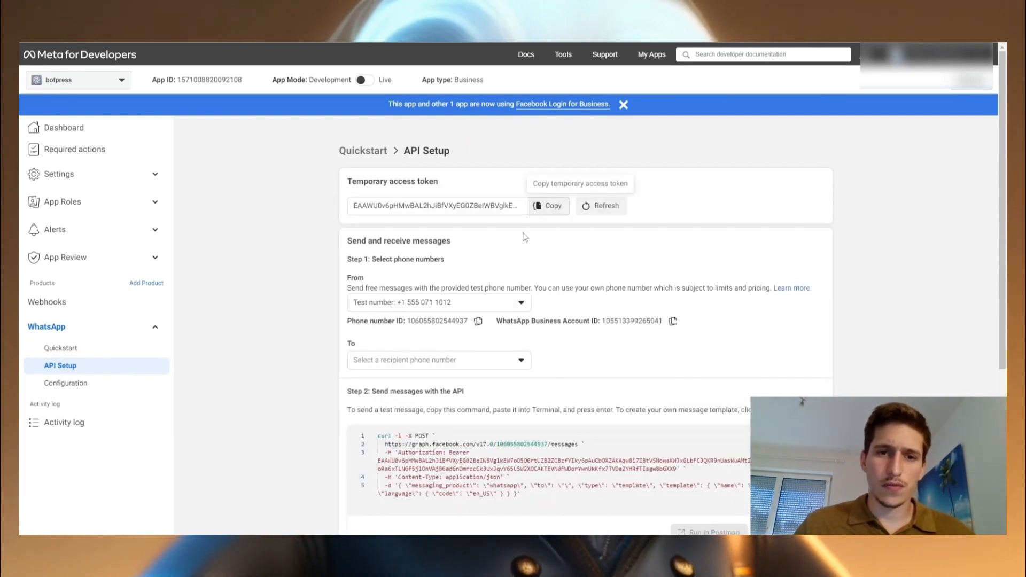
# - Copy the temporary access token from the API Setup page
pyautogui.click(548, 206)
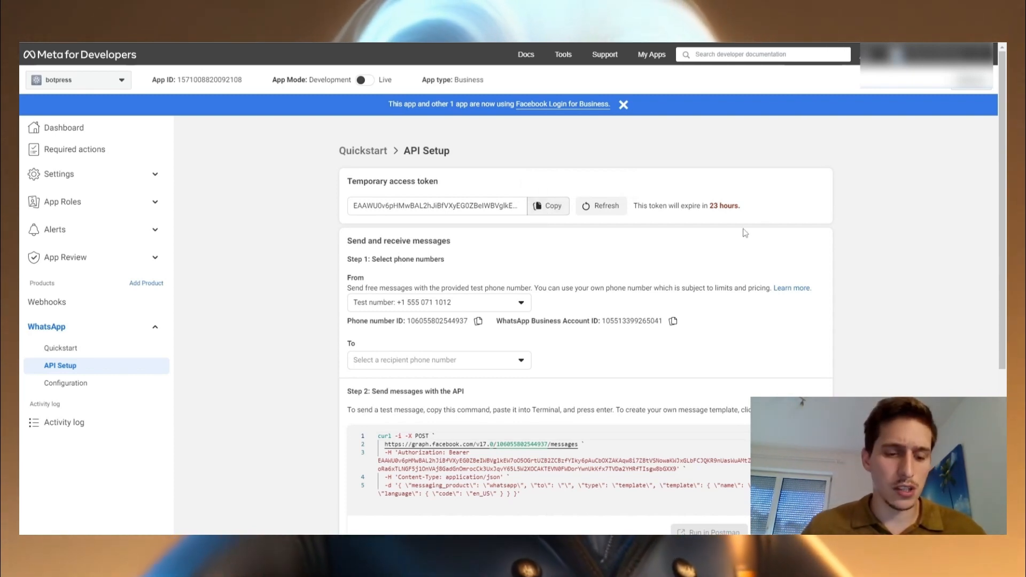
pyautogui.moveTo(548, 206)
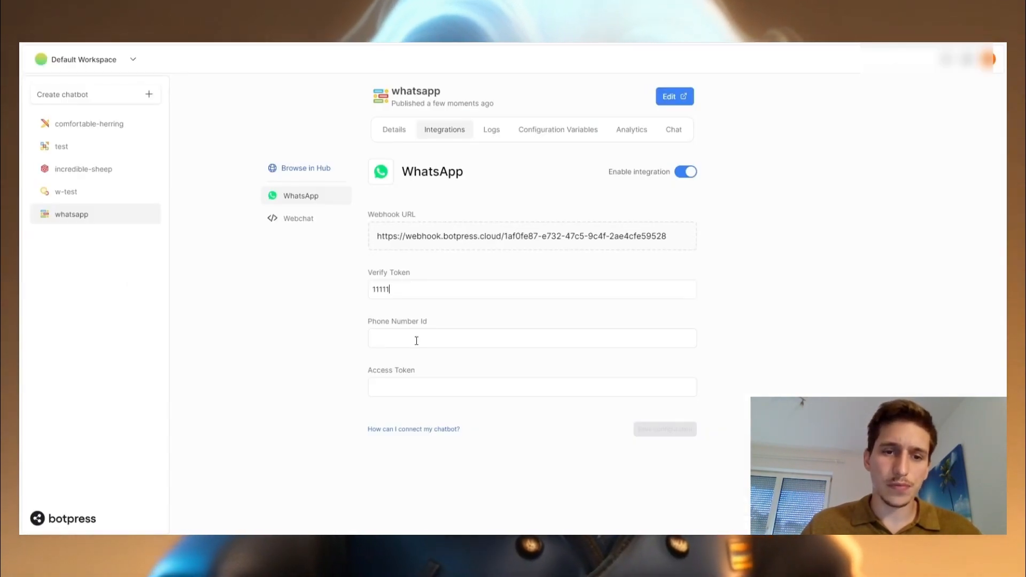
pyautogui.click(532, 387)
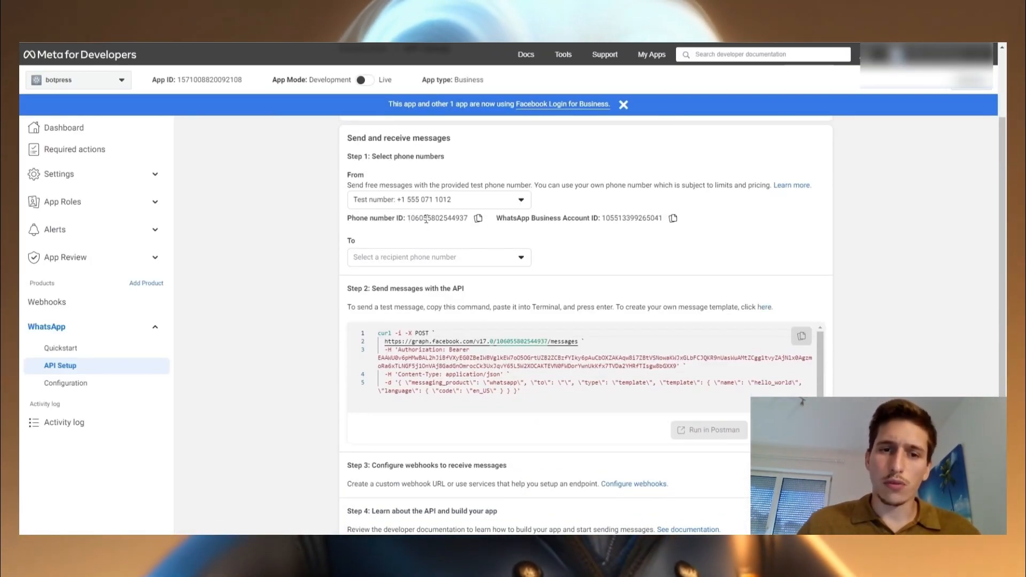
pyautogui.click(478, 218)
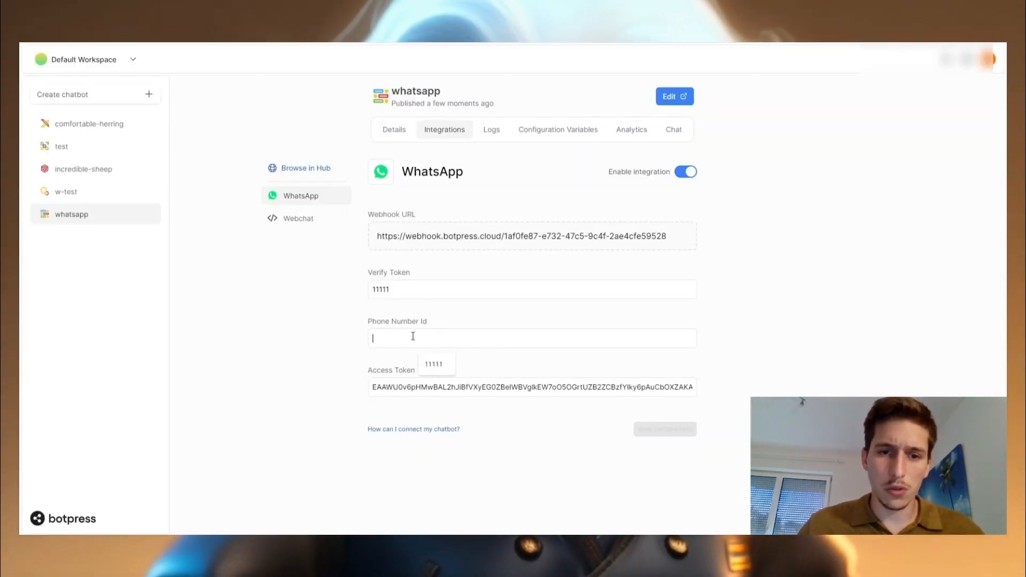
pyautogui.write('106055802544937')
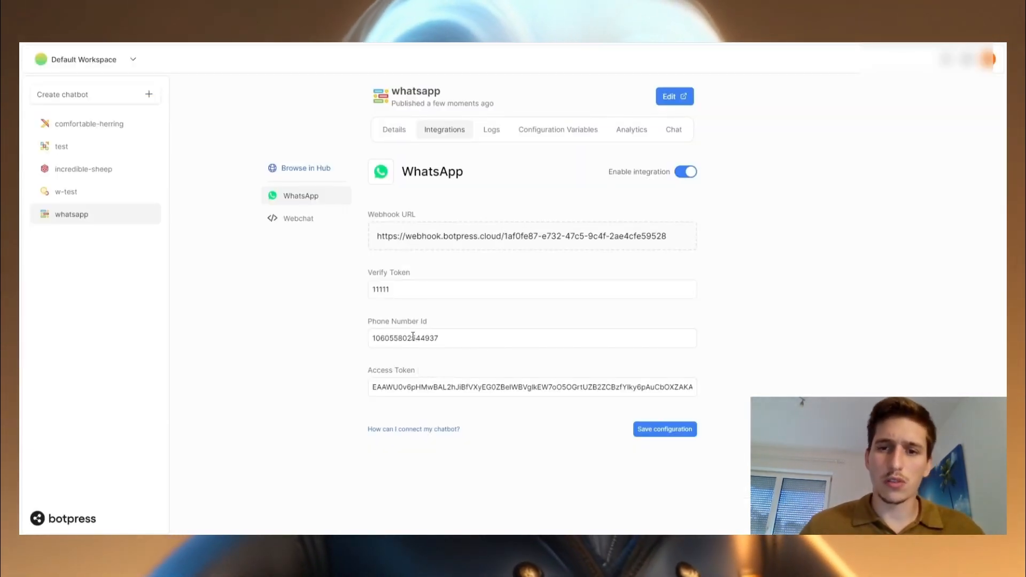
pyautogui.moveTo(718, 258)
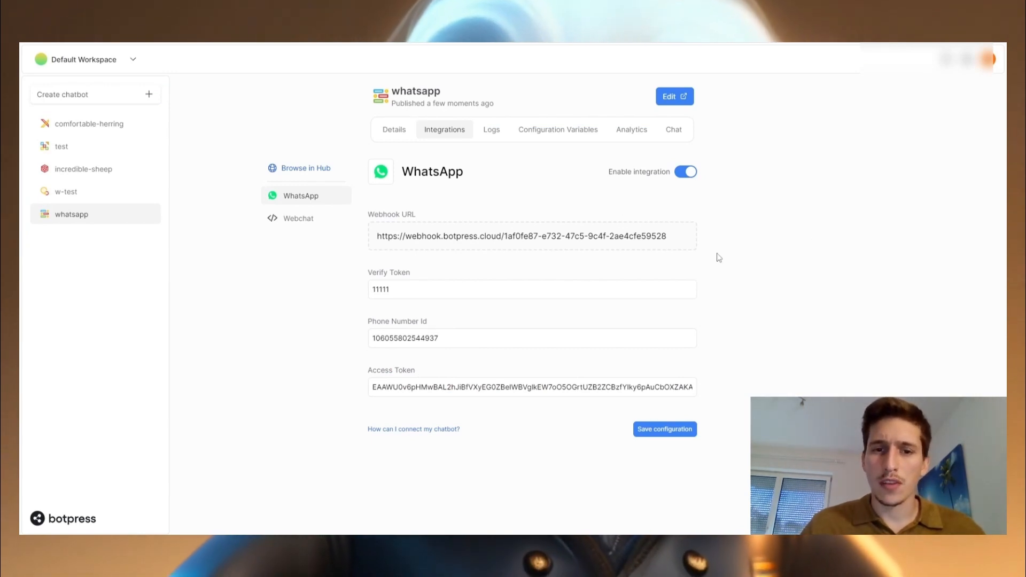
pyautogui.click(665, 429)
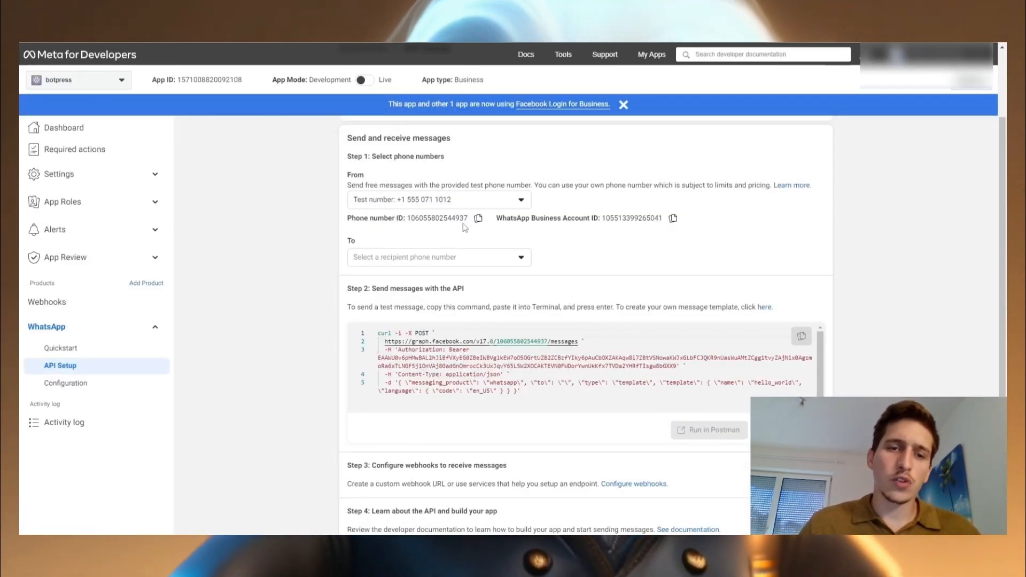
pyautogui.moveTo(542, 244)
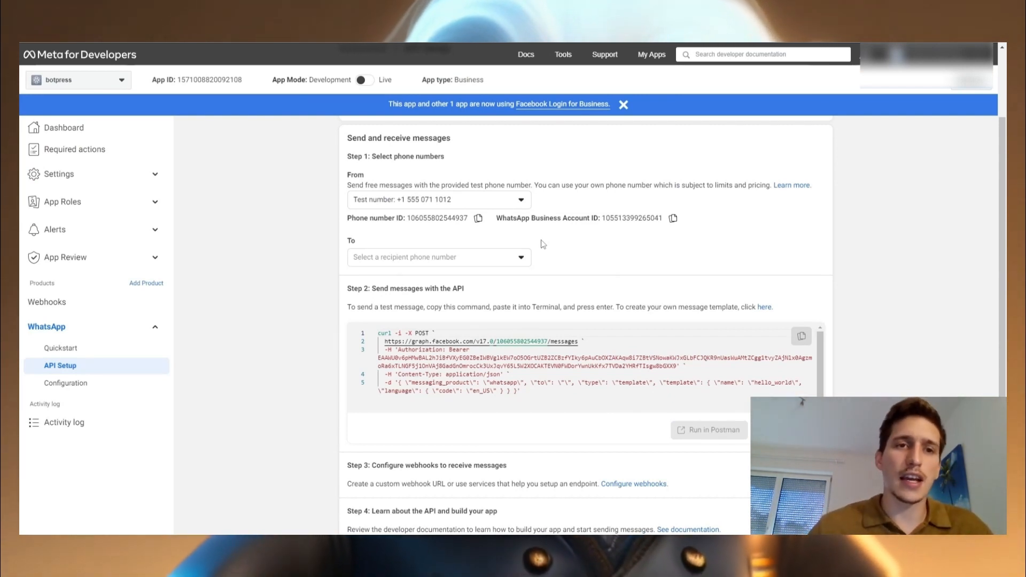
pyautogui.moveTo(533, 253)
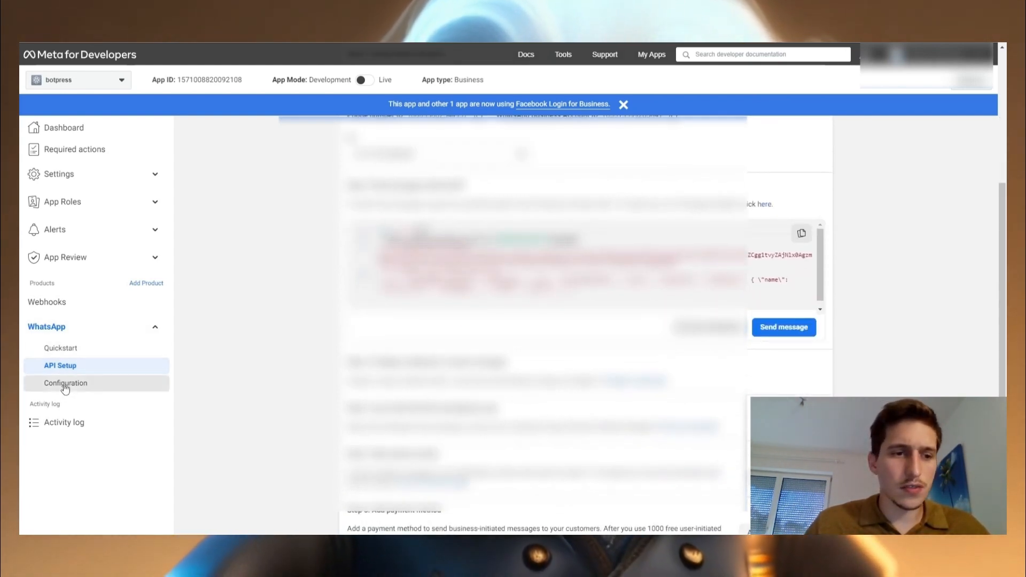
pyautogui.click(65, 383)
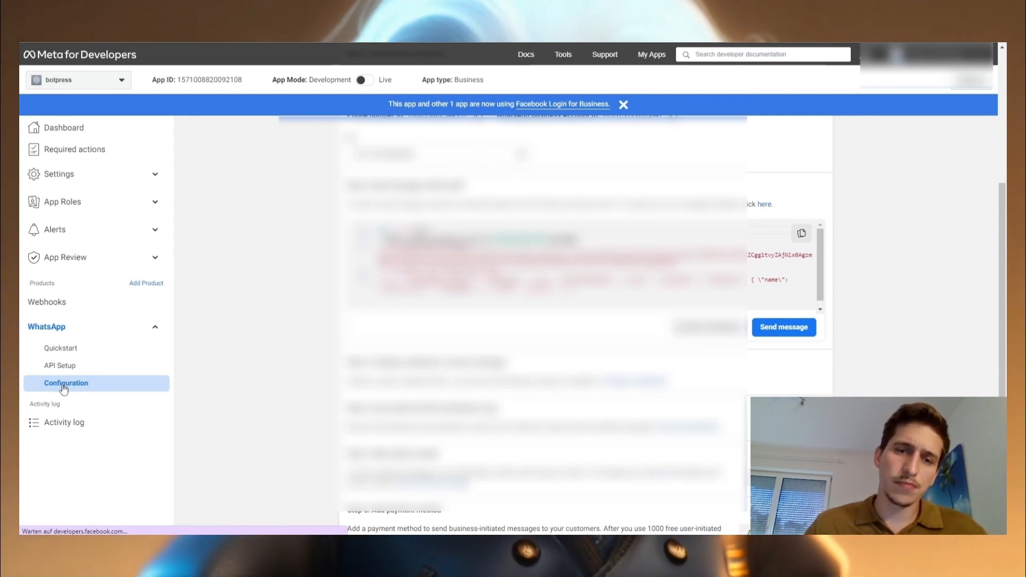
pyautogui.click(66, 384)
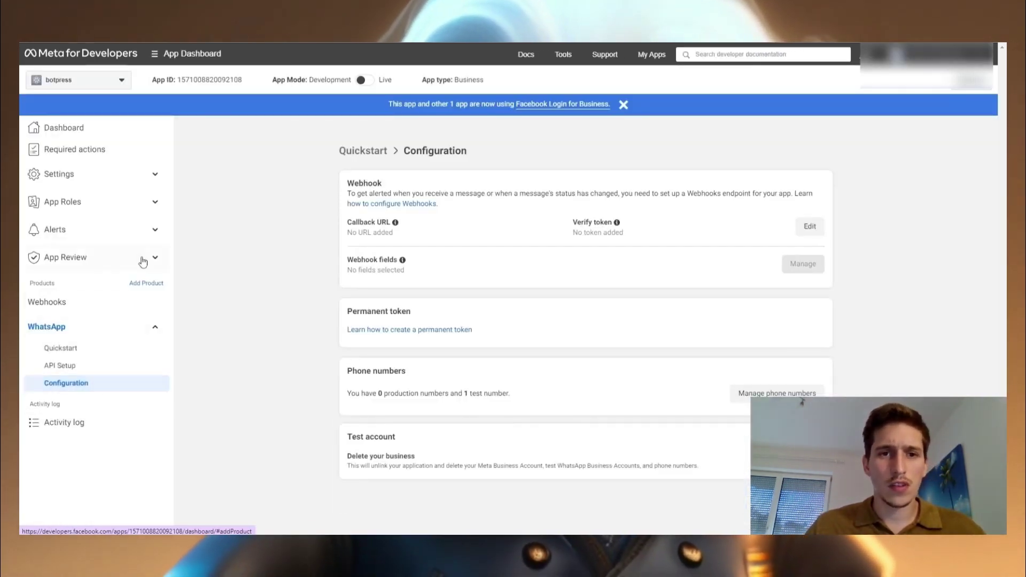
pyautogui.click(810, 227)
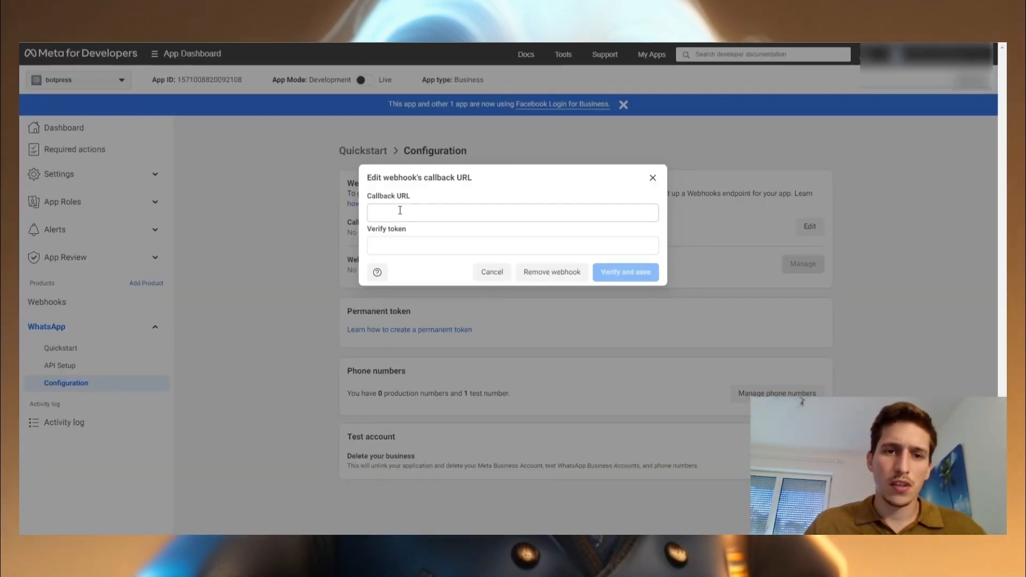
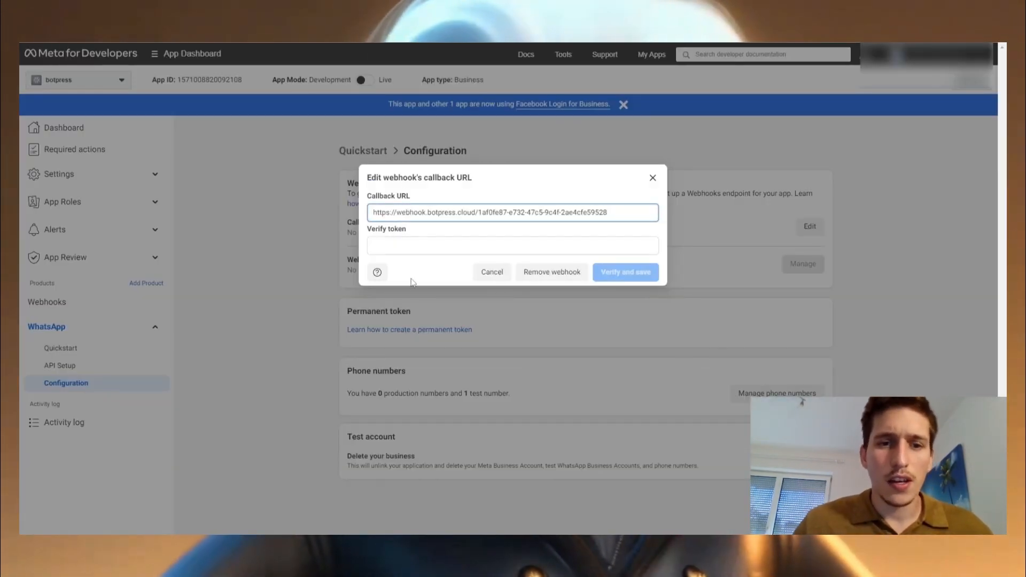
pyautogui.click(512, 246)
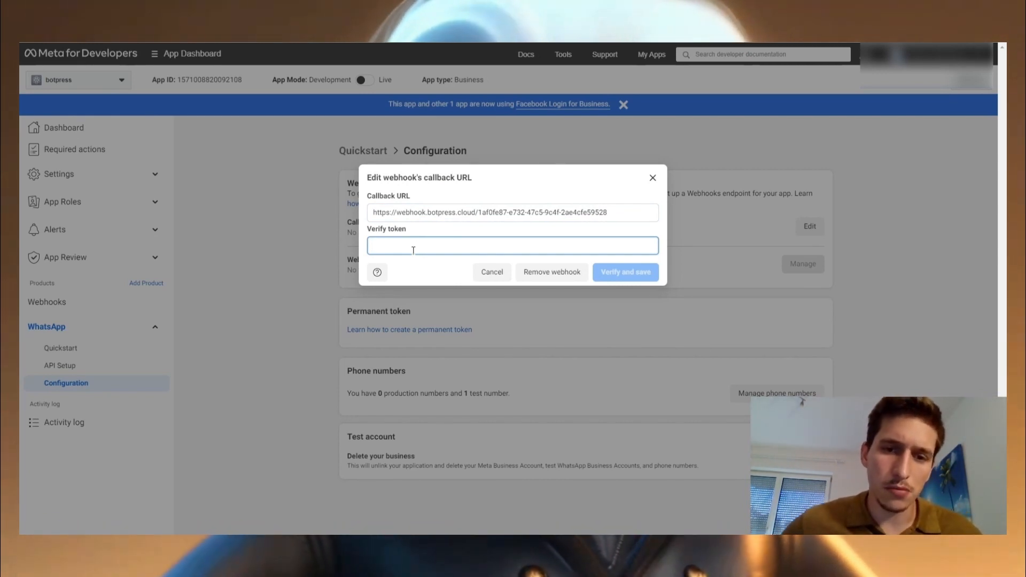
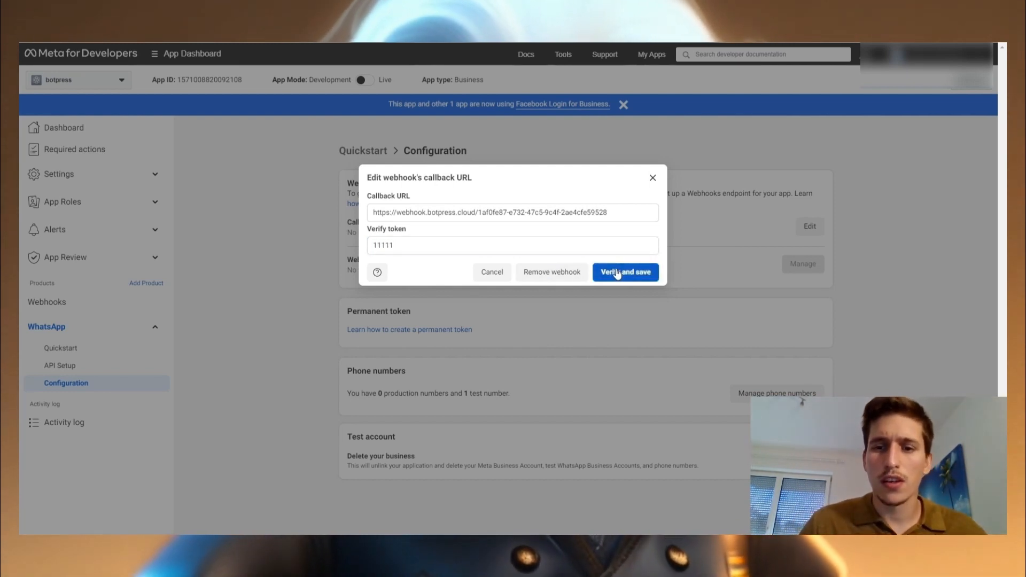
pyautogui.click(625, 271)
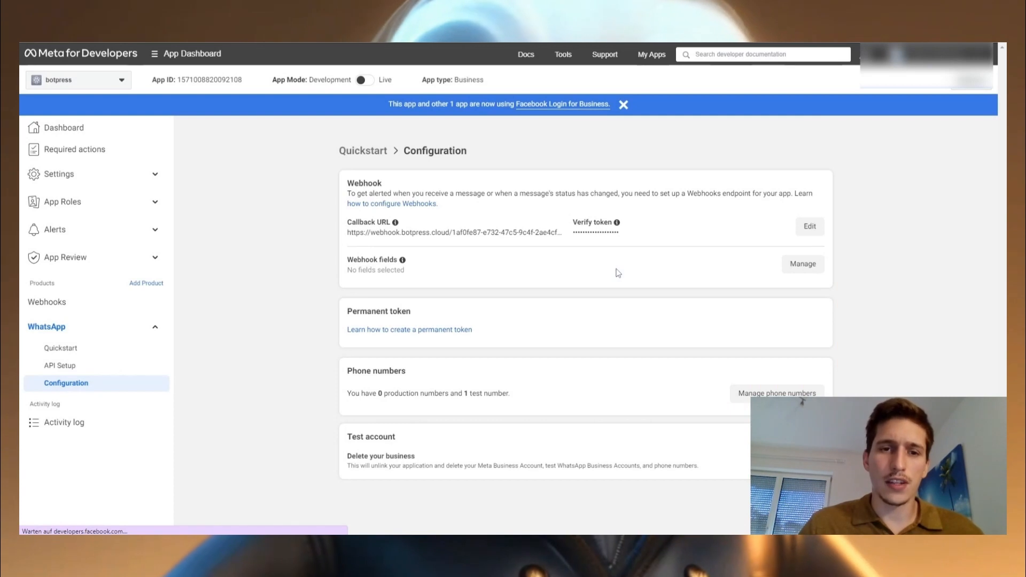
pyautogui.moveTo(607, 293)
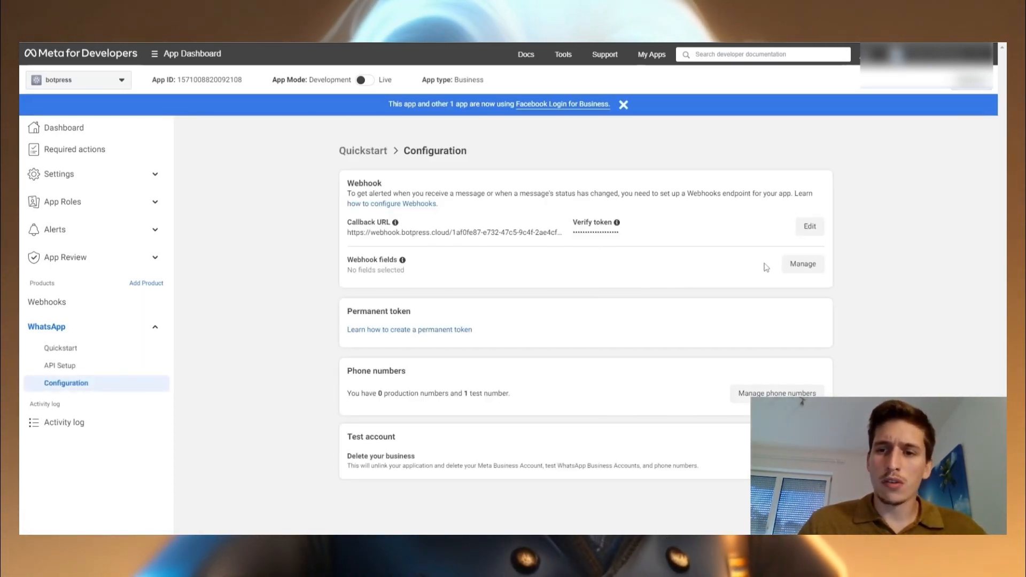
# - Subscribe the webhook to the messages field under Webhook fields
pyautogui.click(803, 264)
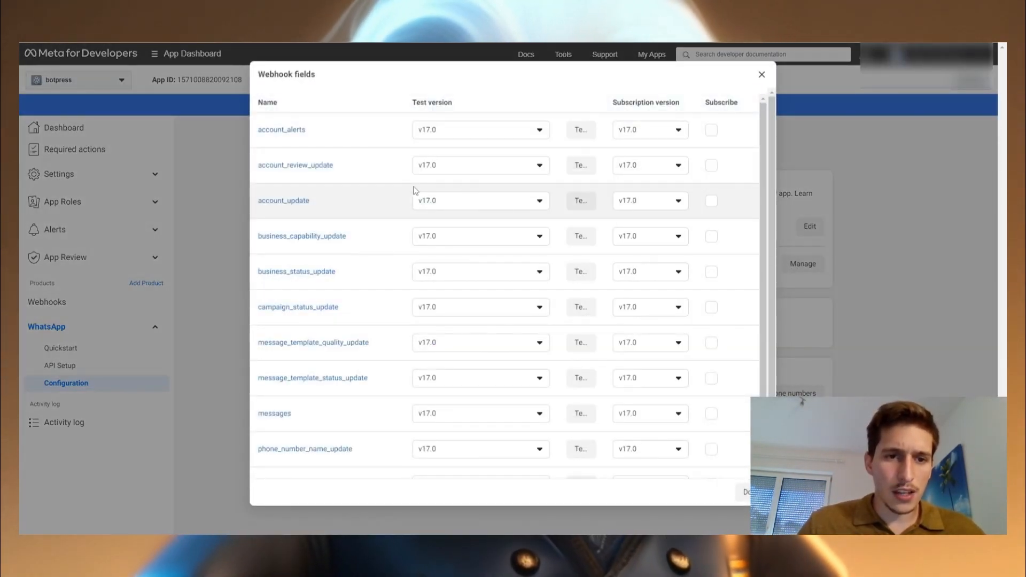
pyautogui.moveTo(376, 415)
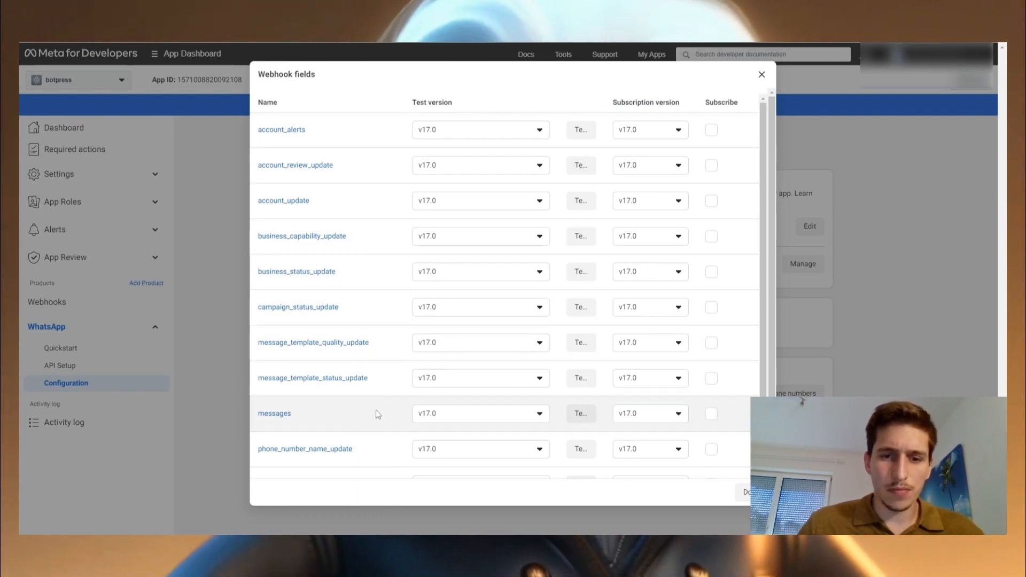
pyautogui.scroll(-3)
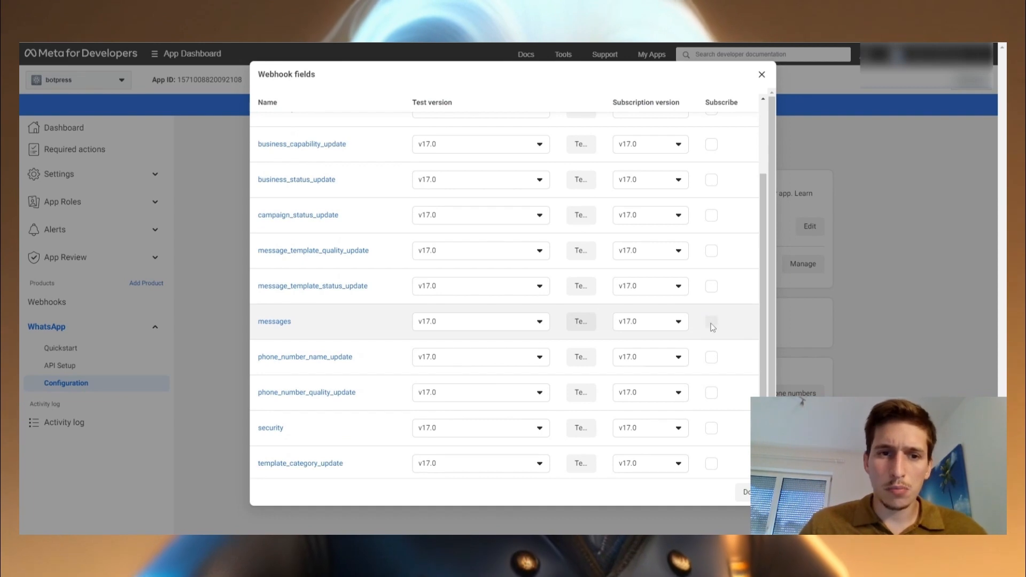
pyautogui.click(711, 322)
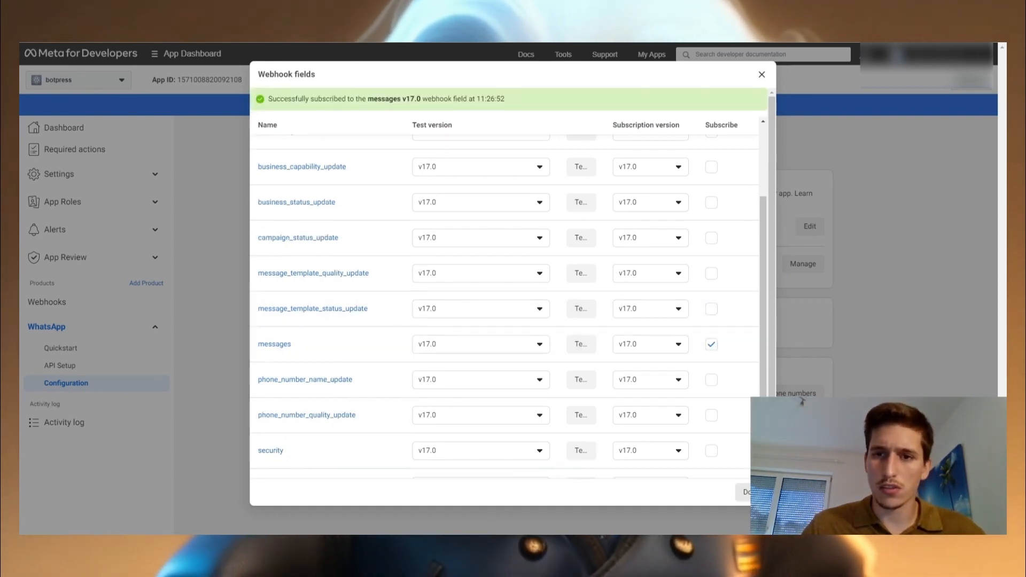
pyautogui.click(761, 74)
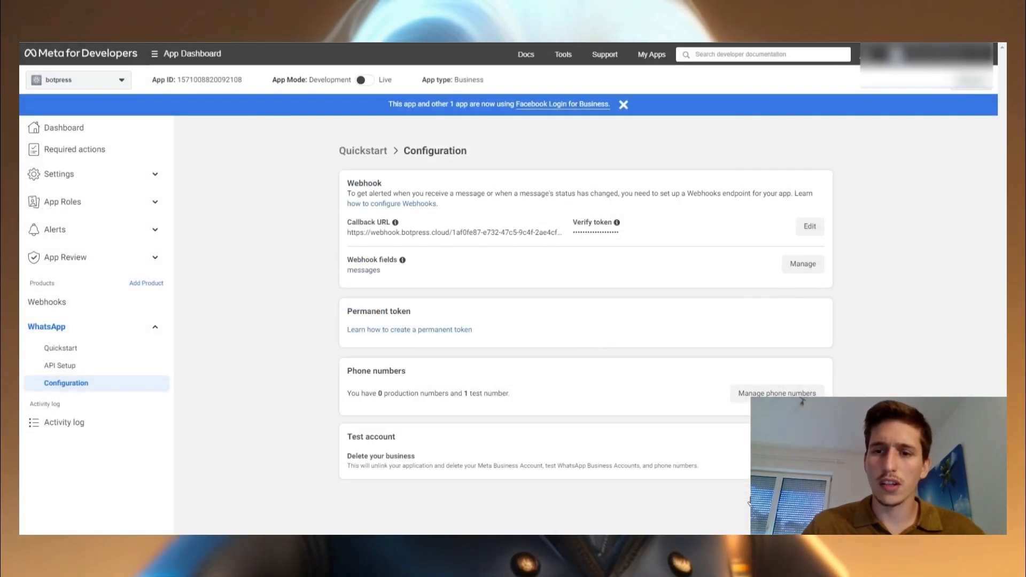
pyautogui.moveTo(485, 306)
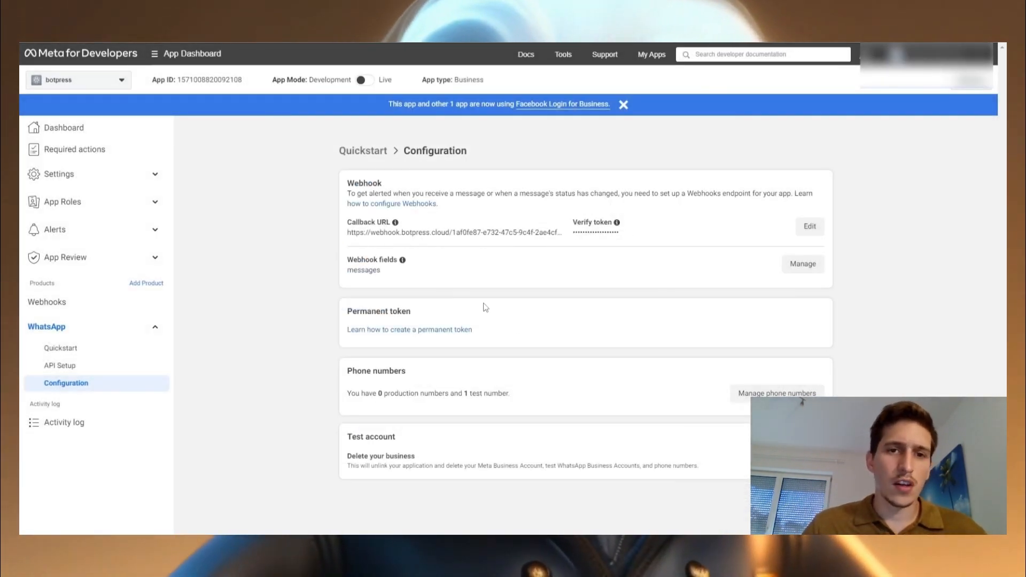
pyautogui.moveTo(61, 348)
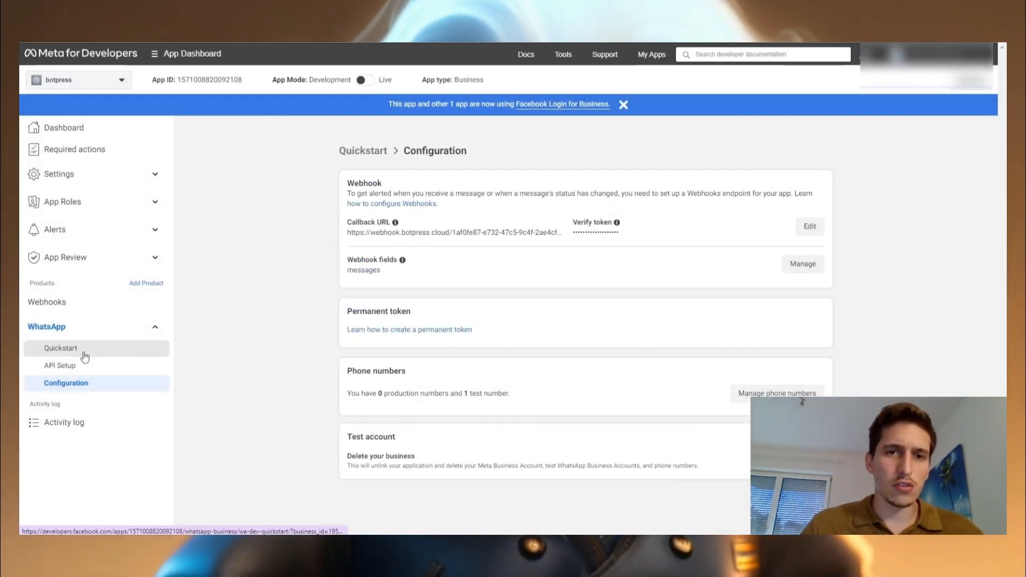
# - Send the Hello World sample message from the API Setup page
pyautogui.click(59, 365)
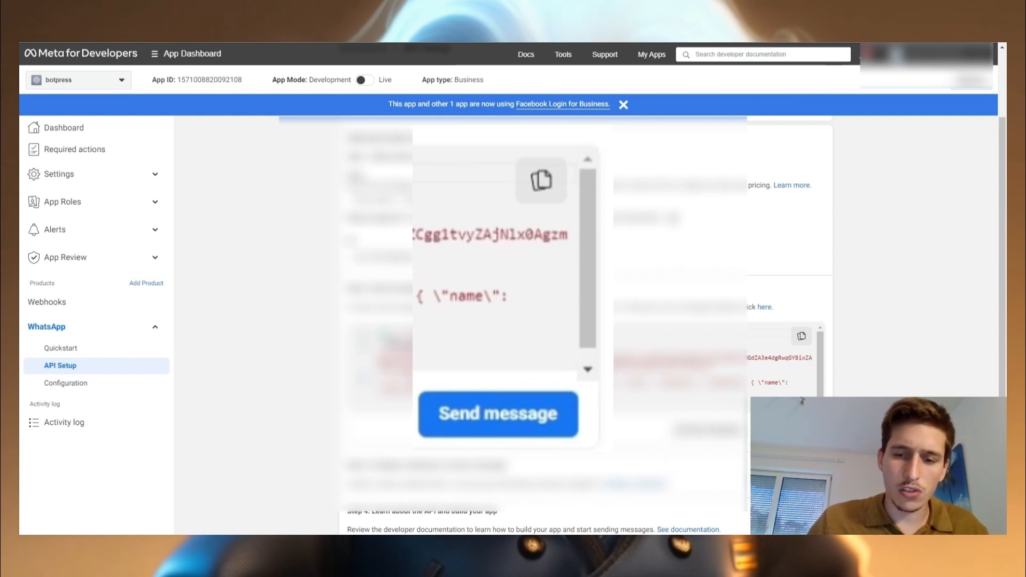
pyautogui.click(498, 414)
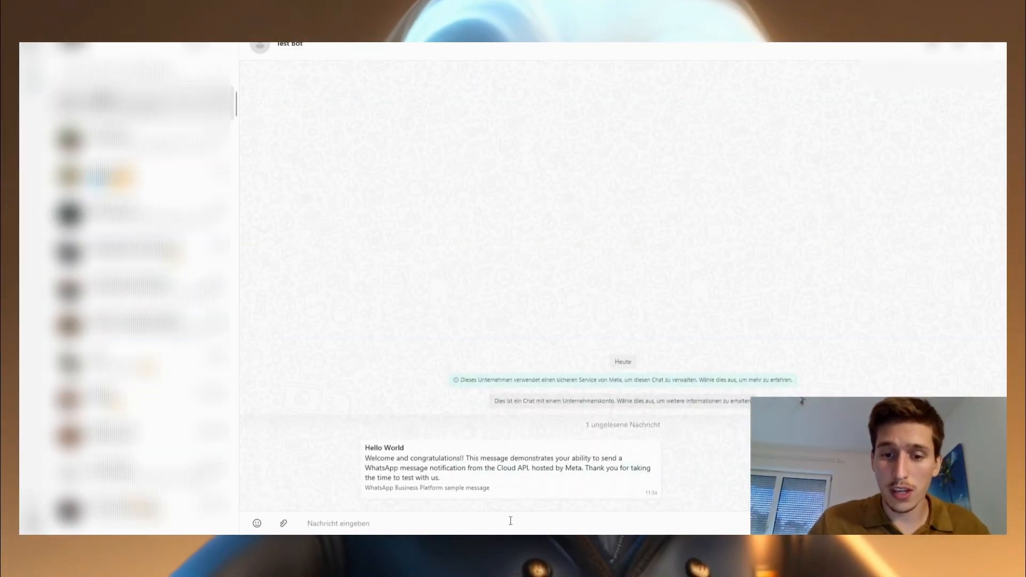
# - Send 'Hi' to the Test Bot, then ask how to get more YouTube followers
pyautogui.write('Hi')
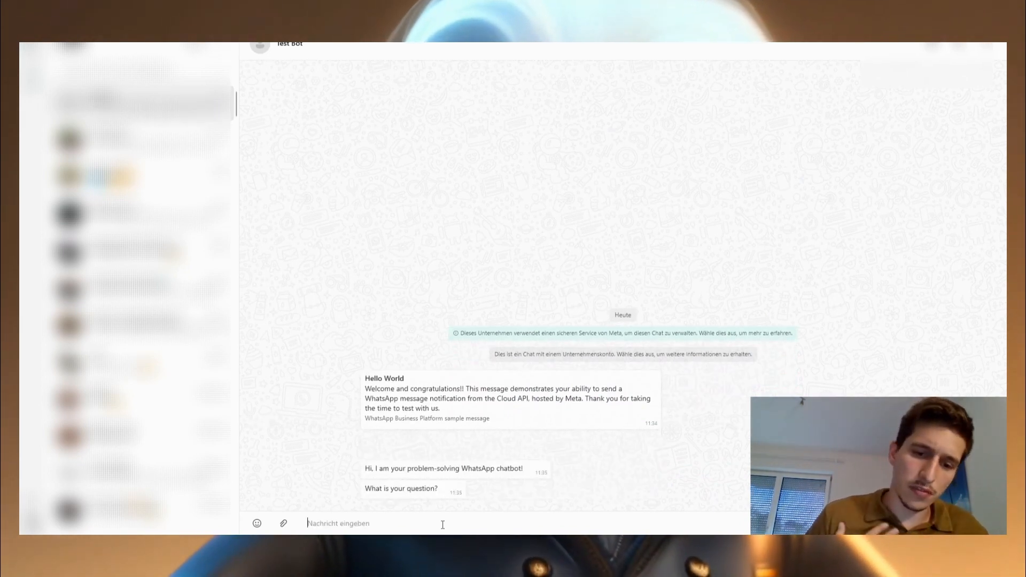
pyautogui.write('How')
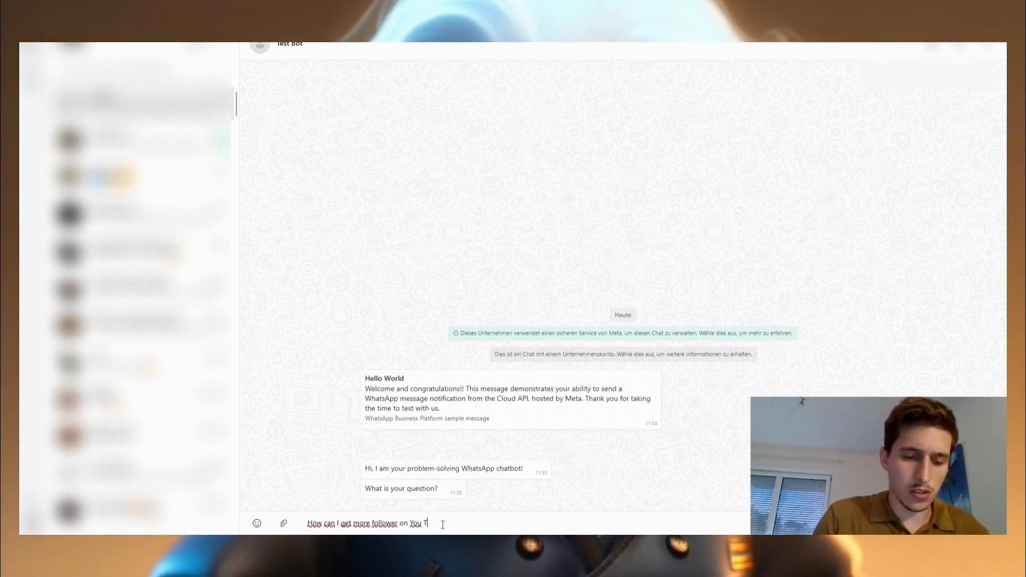
pyautogui.write('ube?')
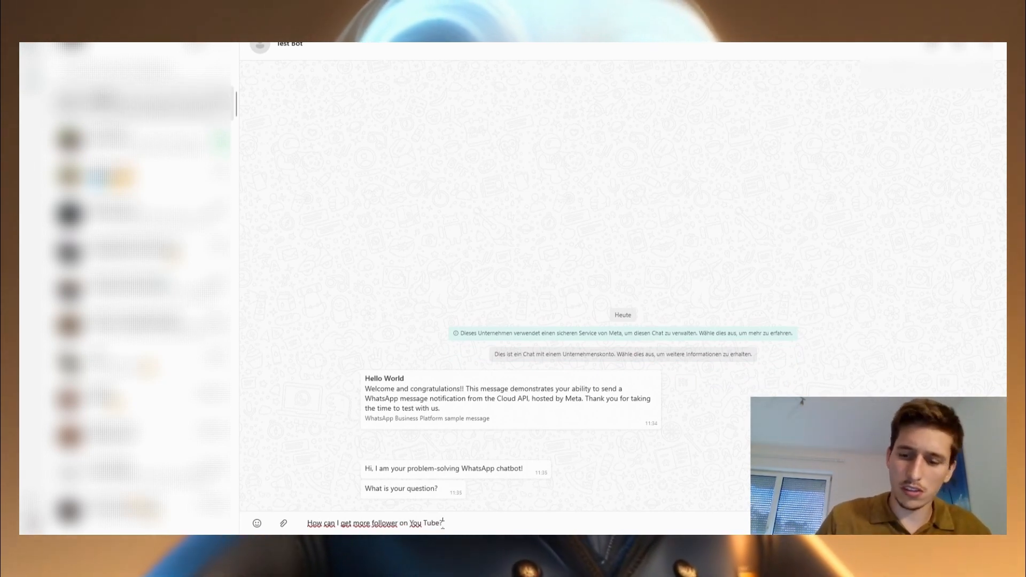
pyautogui.press('Enter')
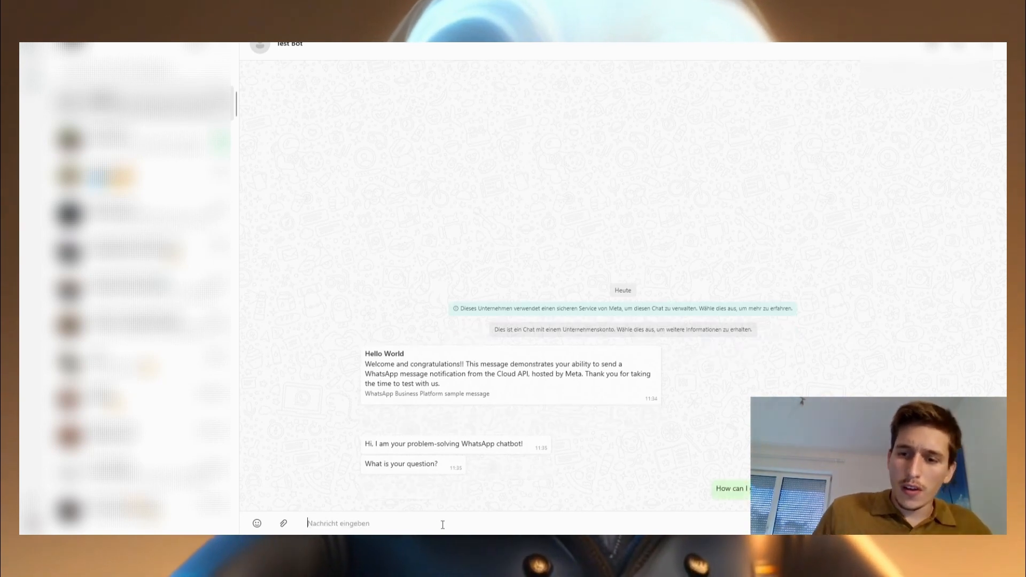